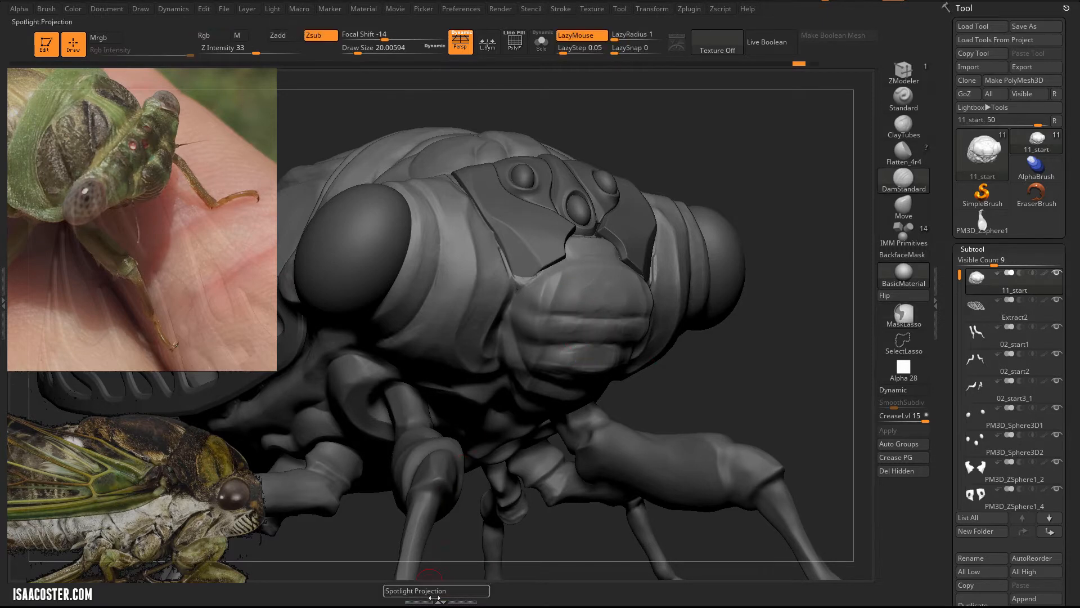
mouse_move(610, 242)
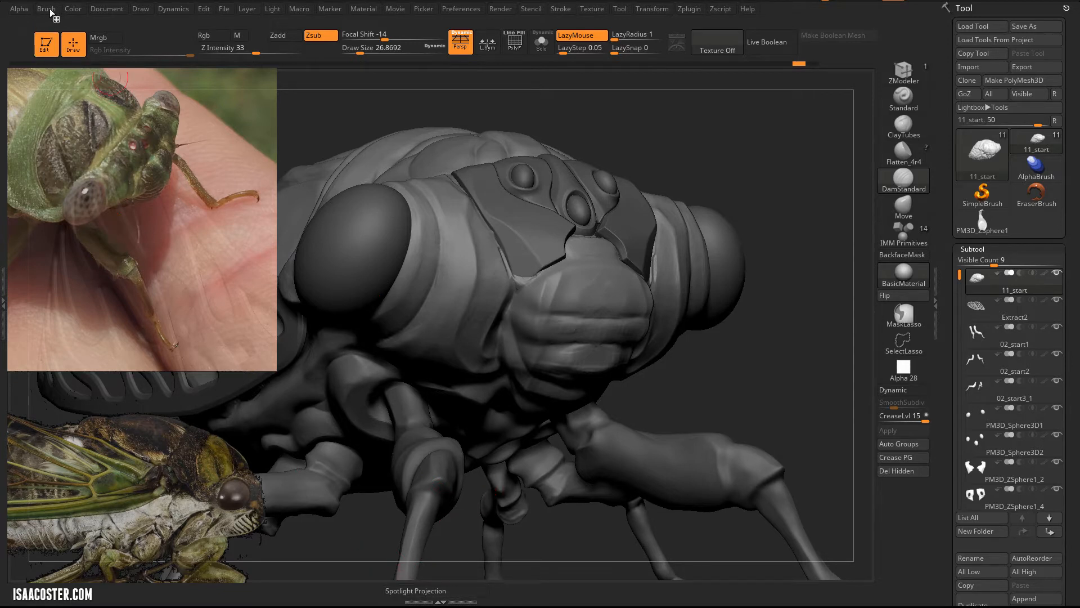
Step: Pick a sculpting brush and carve grooves down and across the front of the ridged face panel
click(46, 9)
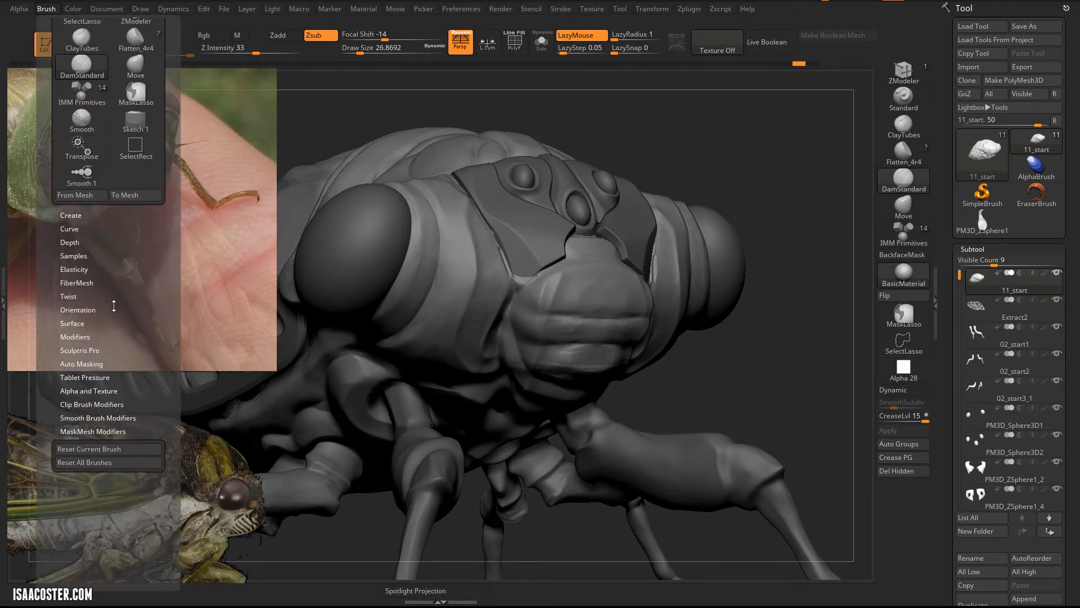
click(73, 255)
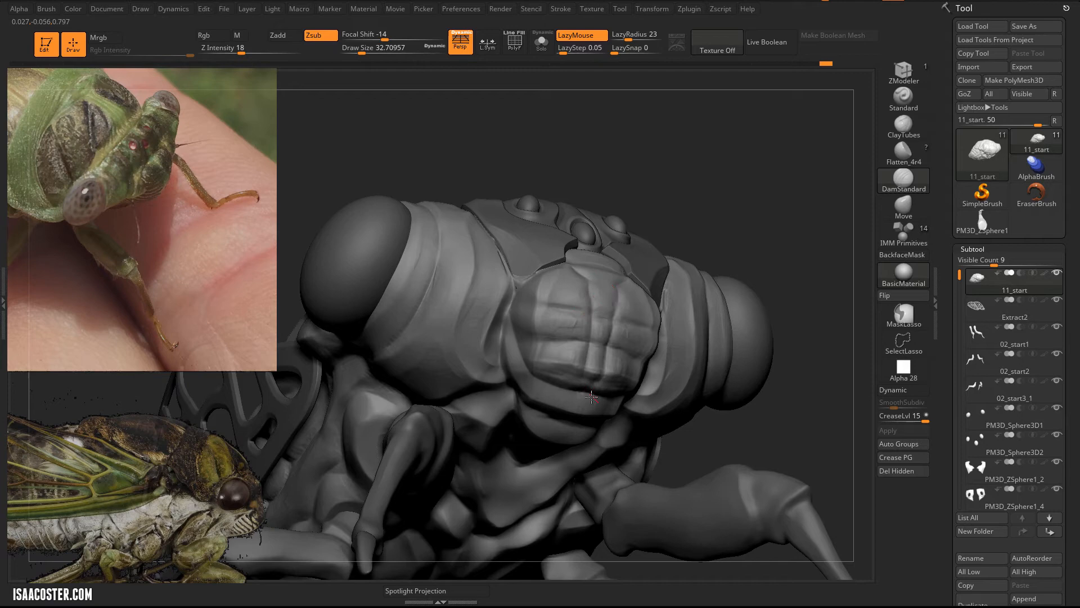
drag(589, 396, 728, 239)
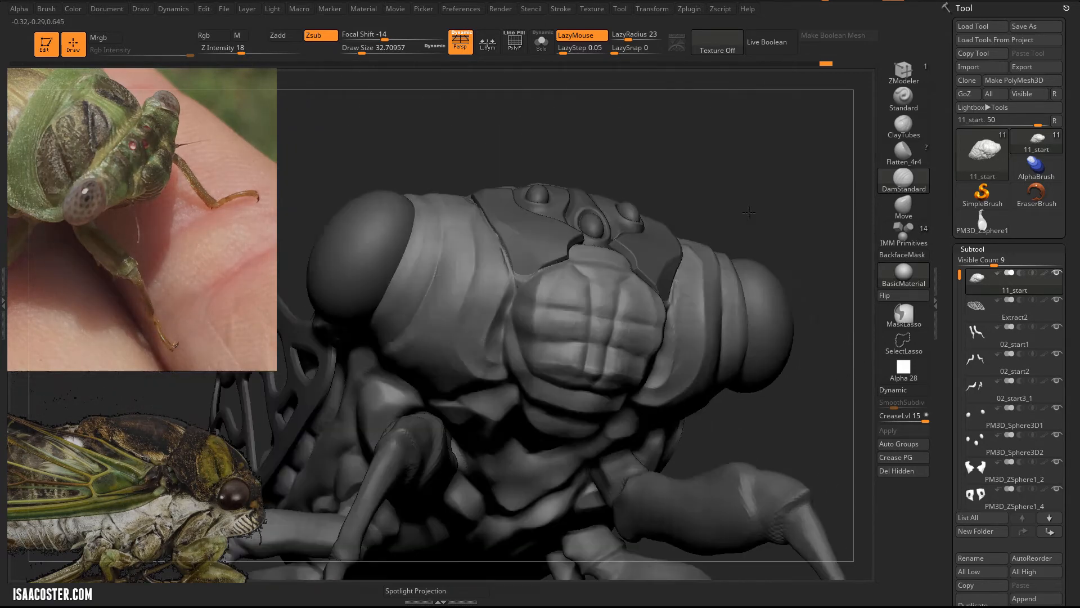
drag(749, 213, 598, 280)
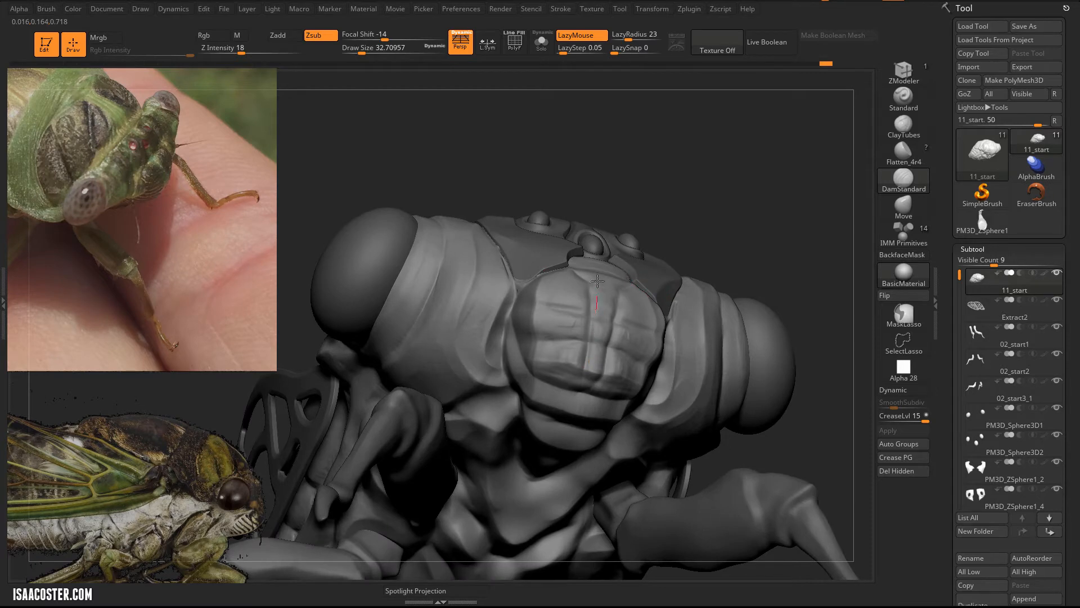
drag(596, 280, 765, 193)
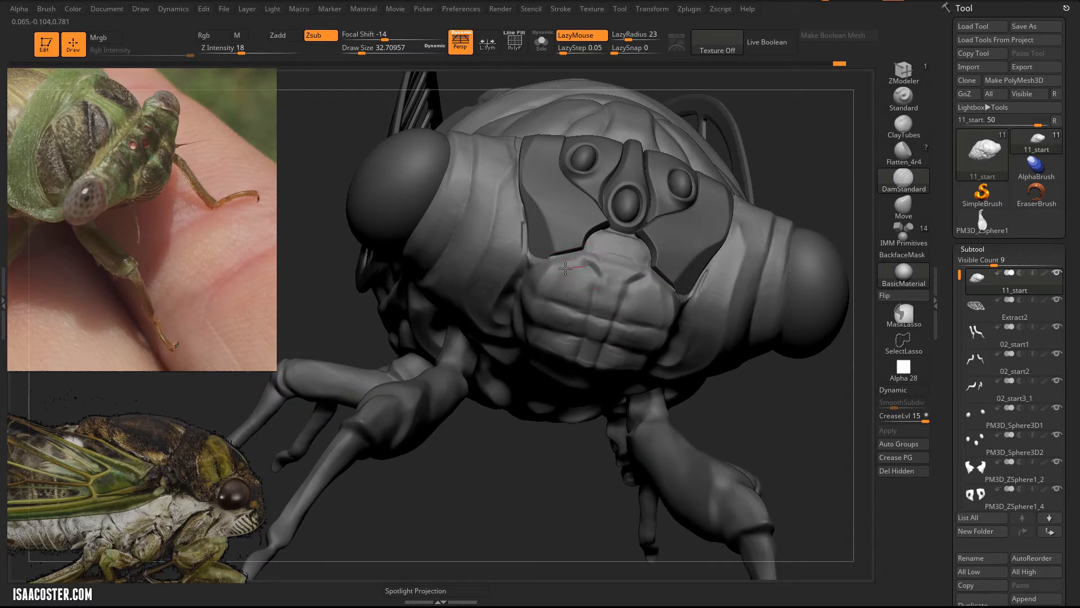
drag(565, 269, 681, 472)
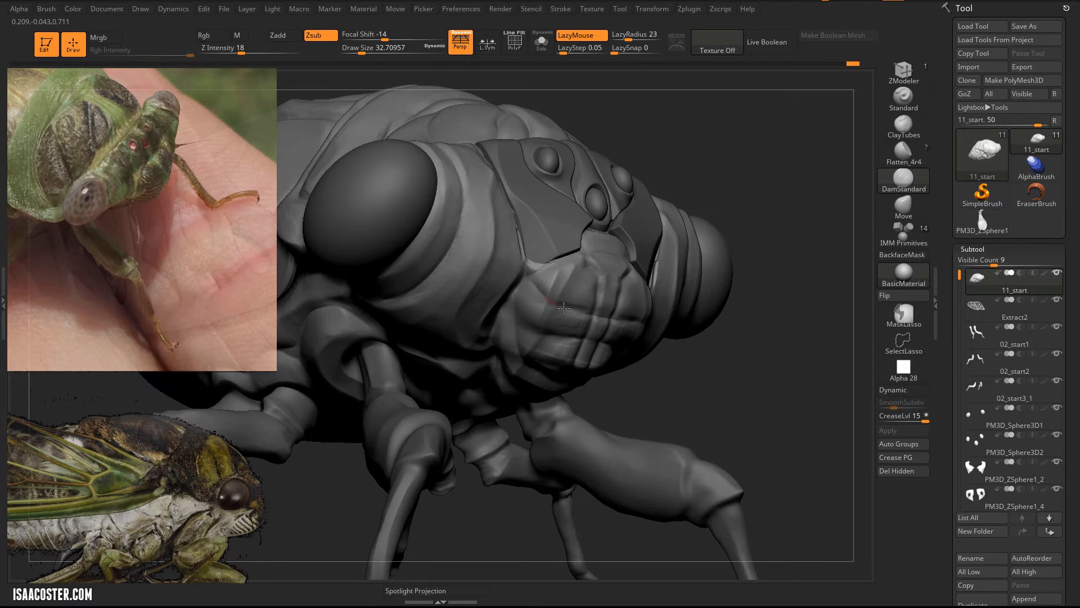
click(554, 258)
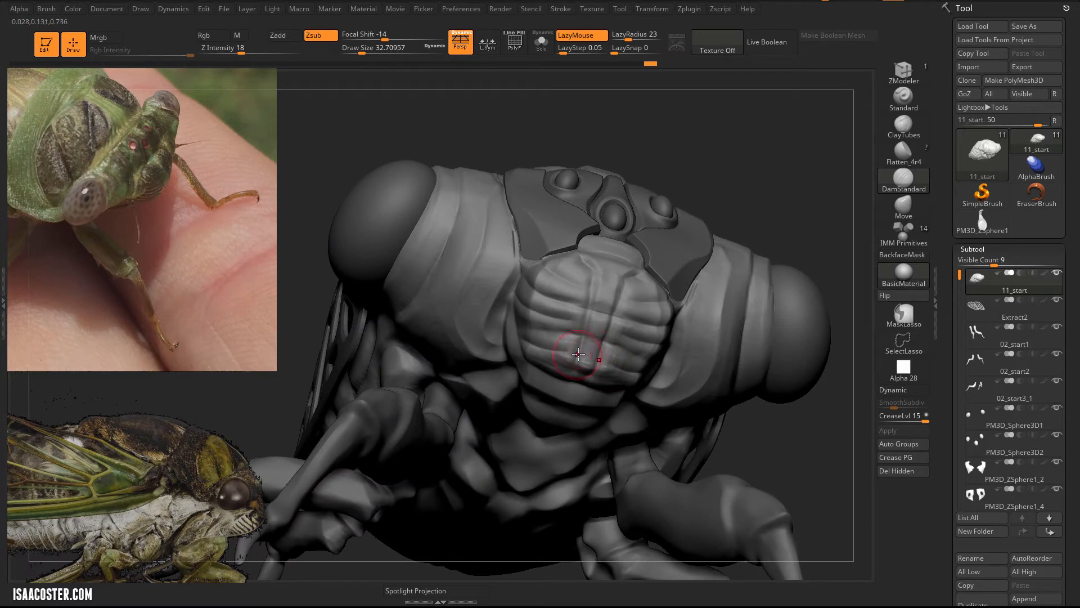
drag(578, 355, 750, 193)
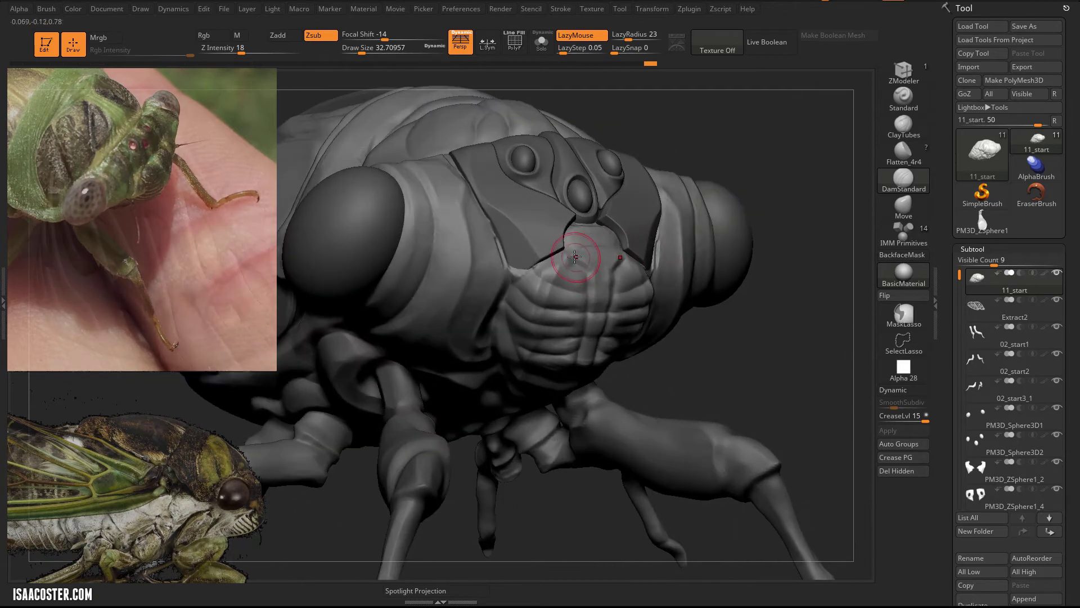
drag(574, 258, 734, 148)
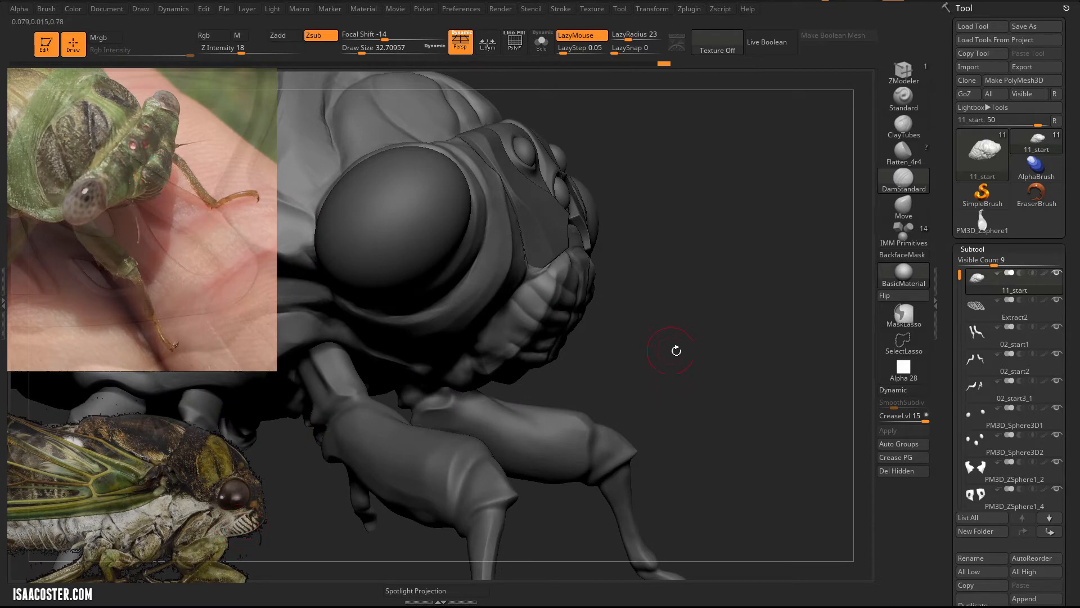
Step: Sculpt the side, lower edge and the area beneath the face panel from side and underside views
drag(676, 350, 494, 312)
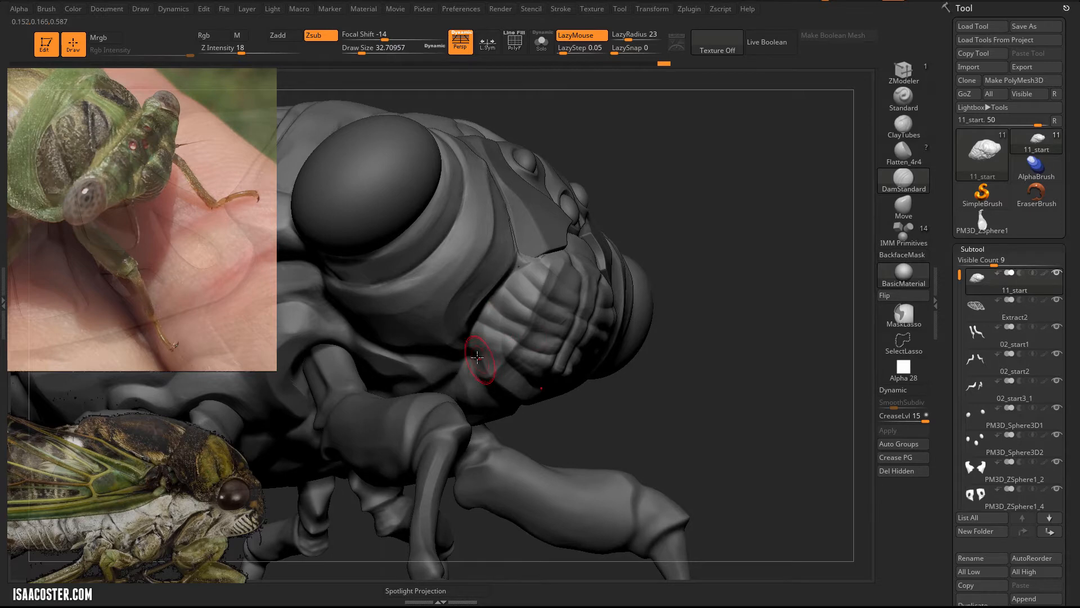
drag(478, 357, 558, 439)
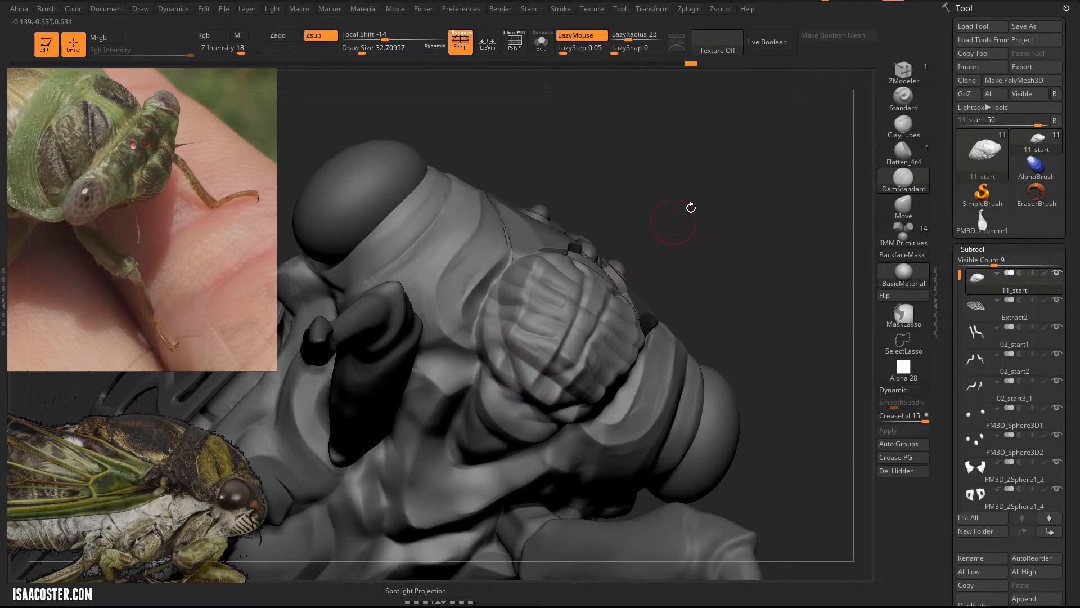
drag(688, 207, 530, 396)
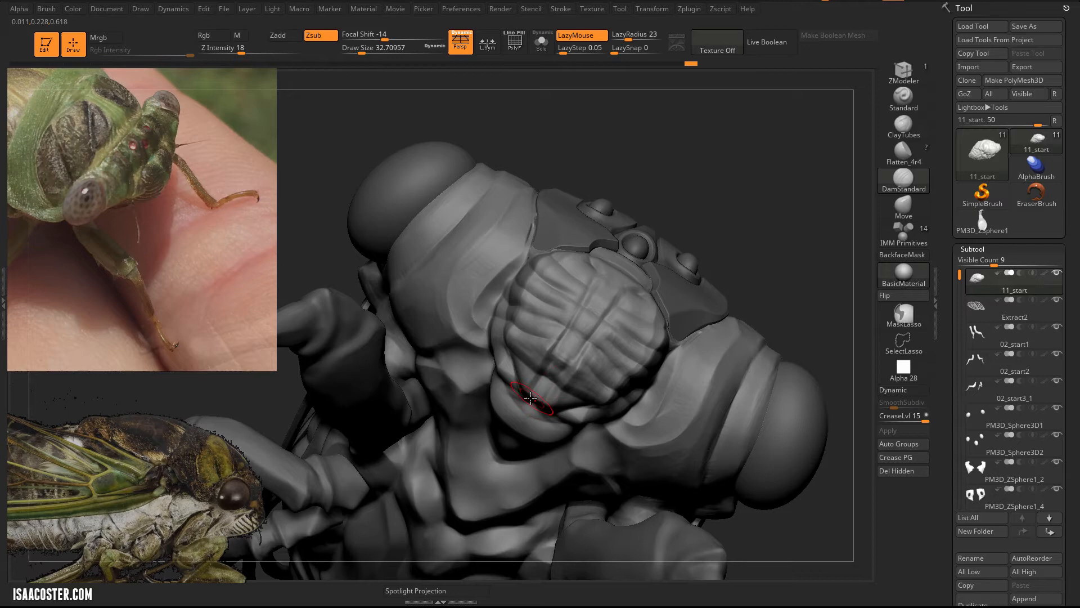
drag(530, 396, 599, 395)
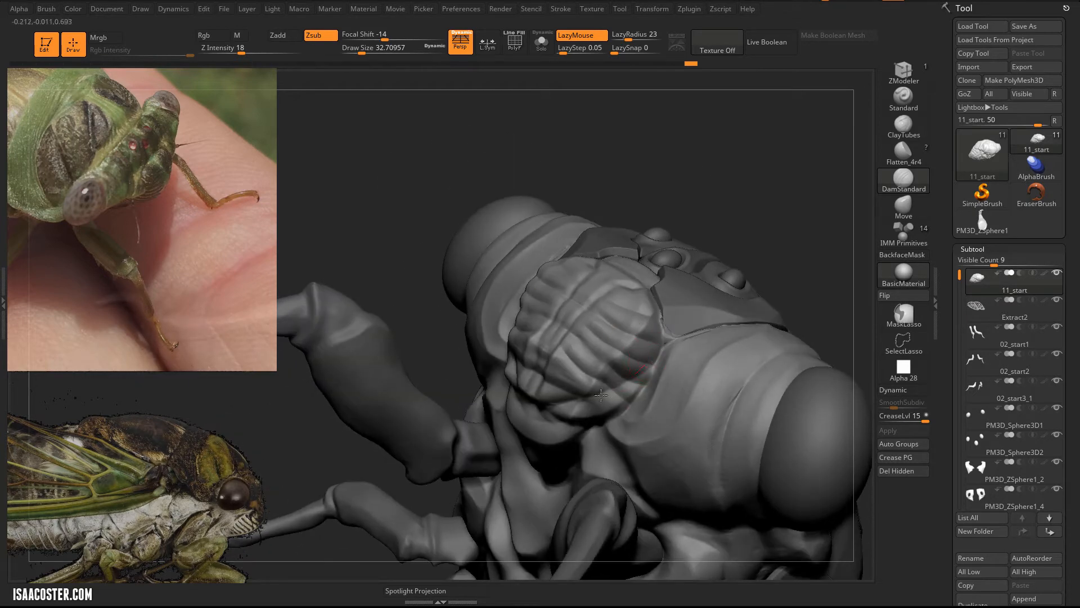
drag(599, 395, 497, 381)
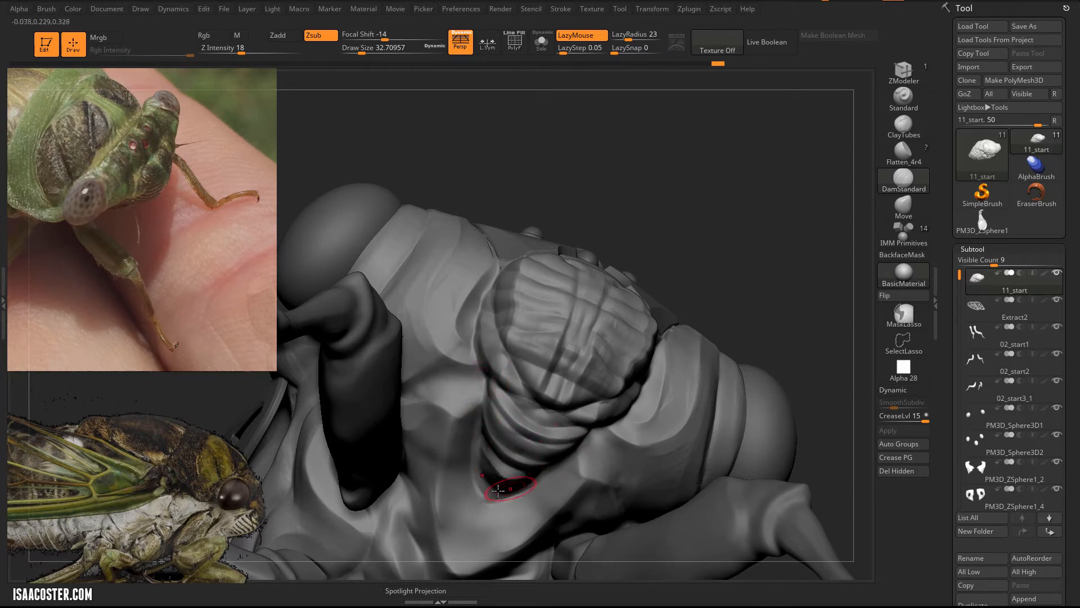
drag(496, 489, 694, 256)
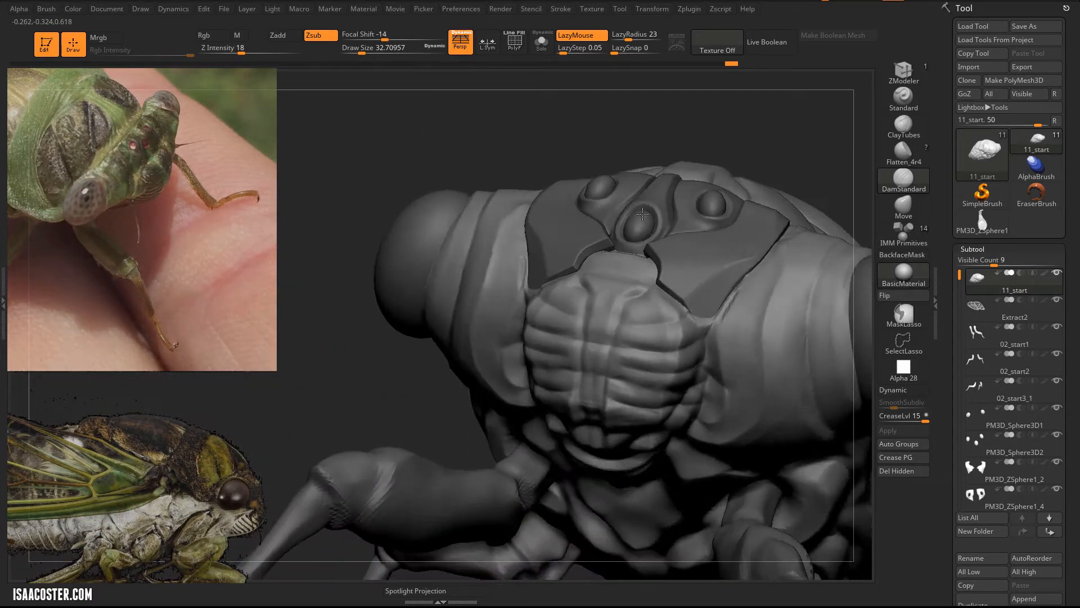
drag(643, 214, 774, 309)
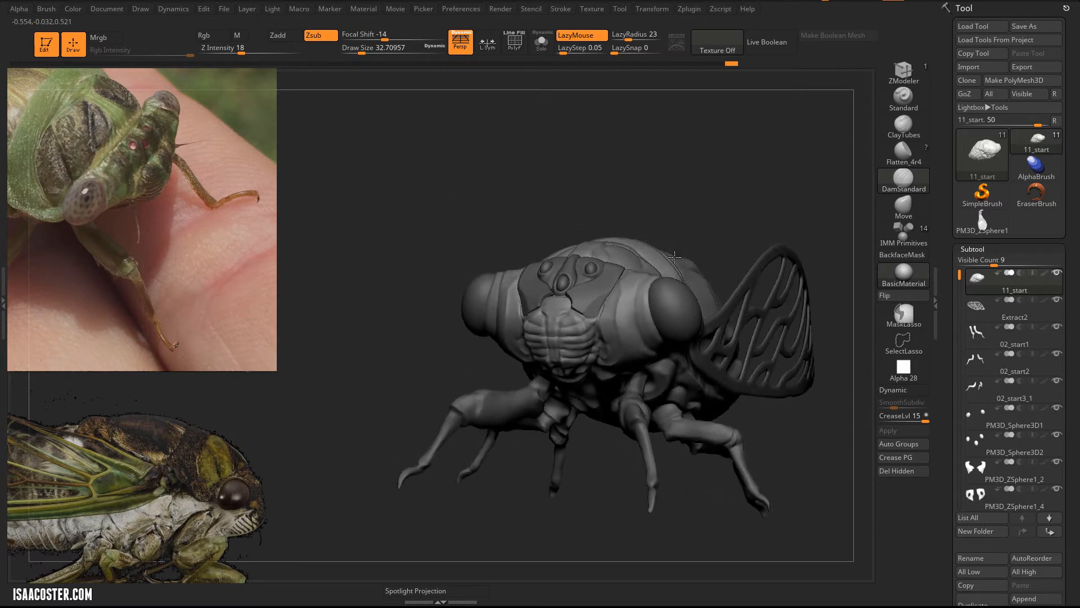
drag(675, 257, 716, 267)
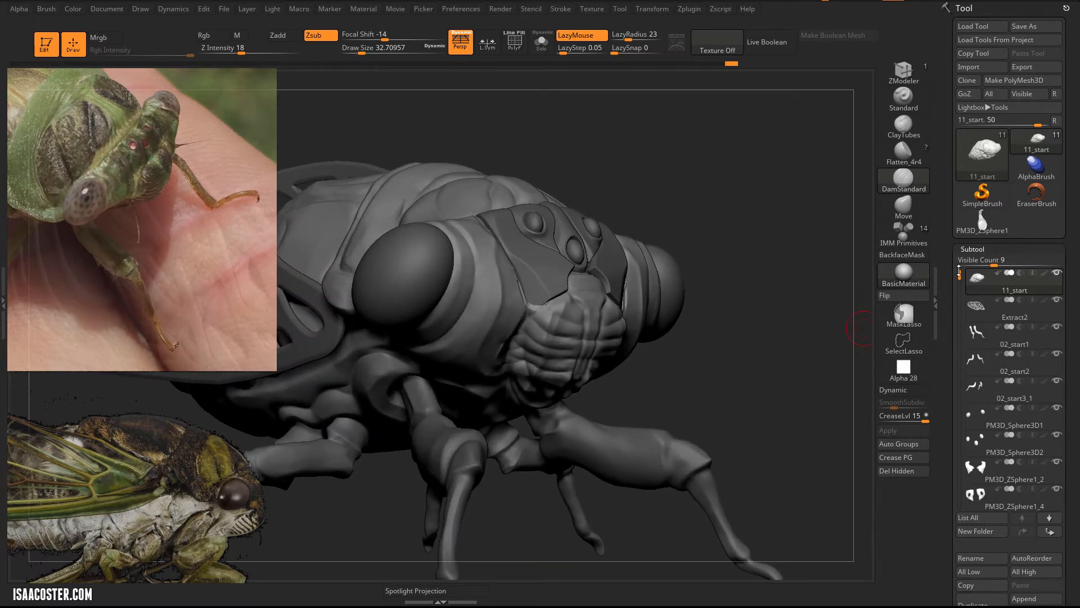
click(1014, 389)
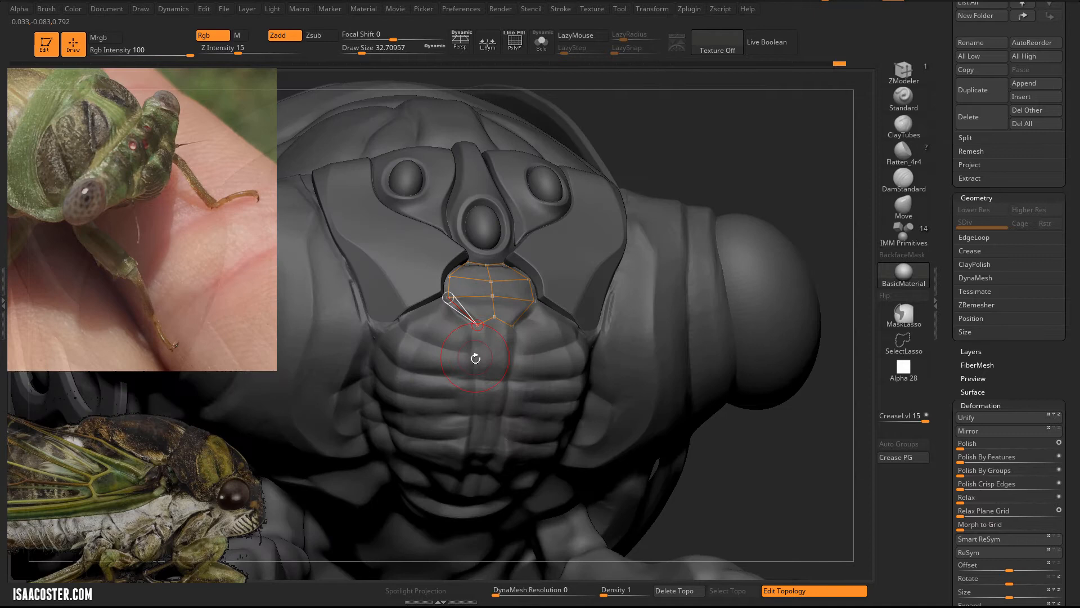
Step: Click-drag topology points from the upper panel downward to build a strip of quads along its side
drag(489, 317, 489, 351)
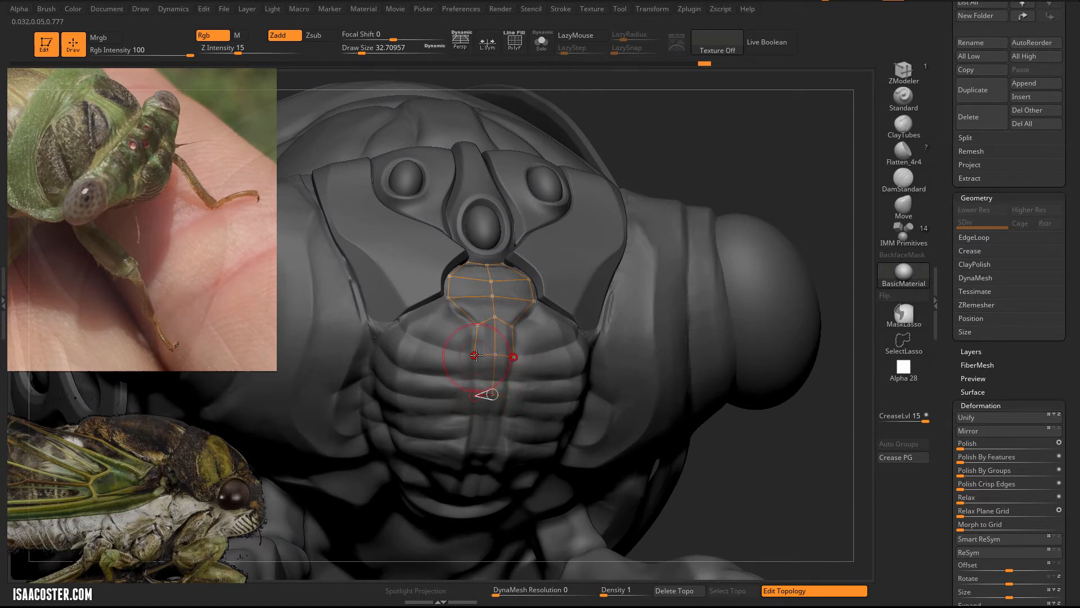
drag(475, 356, 474, 423)
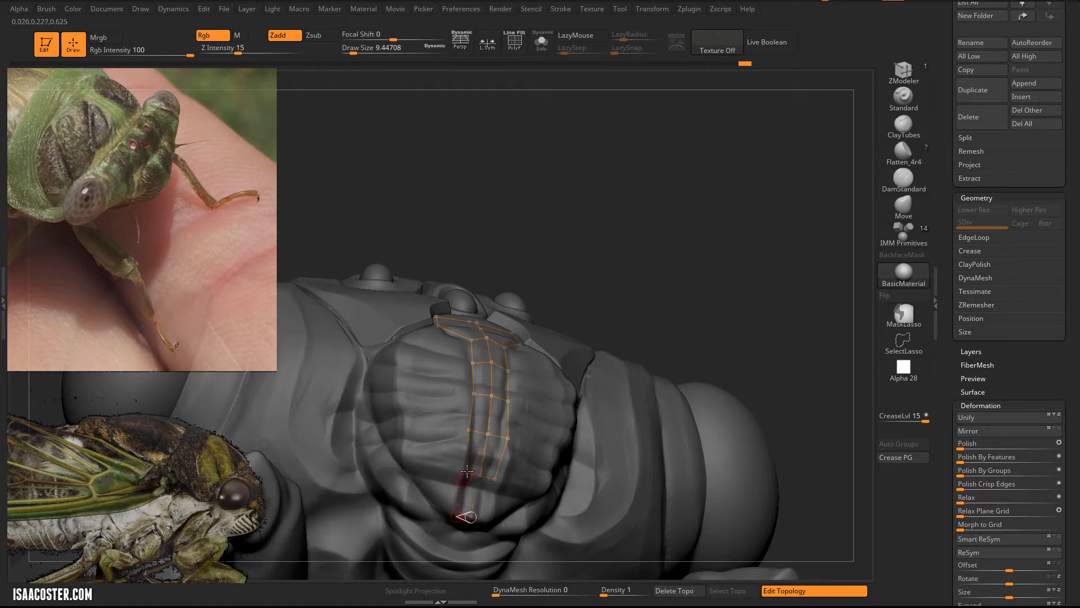
drag(468, 472, 448, 516)
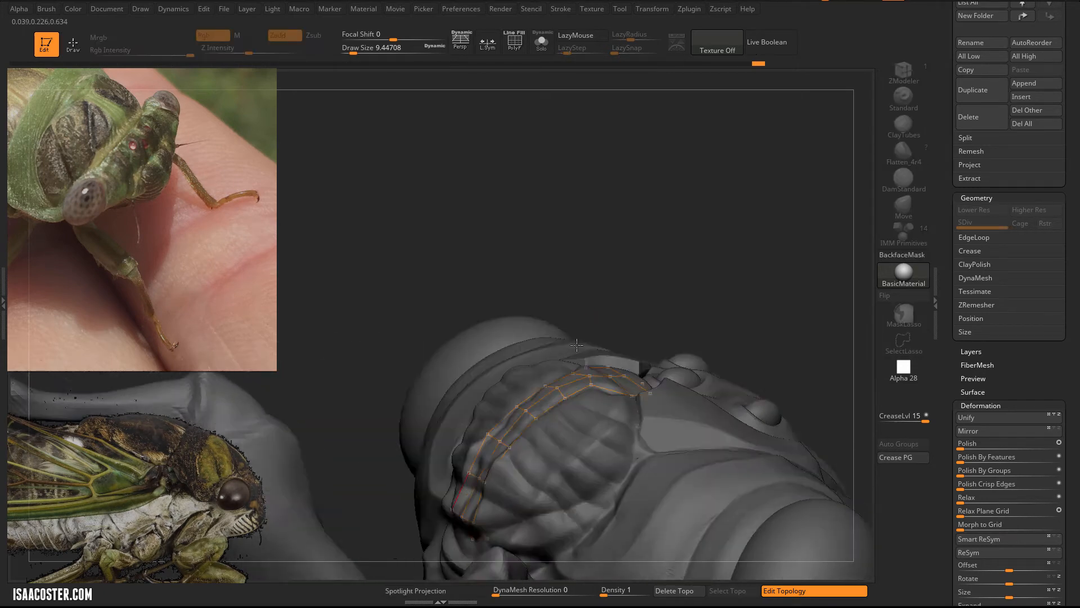
drag(577, 344, 639, 223)
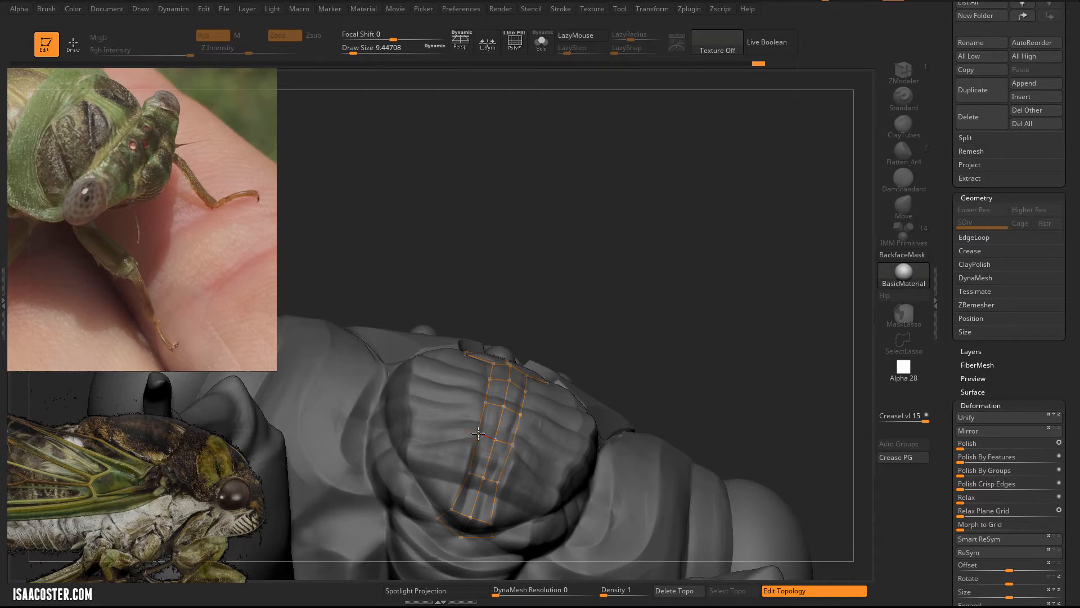
drag(476, 434, 668, 296)
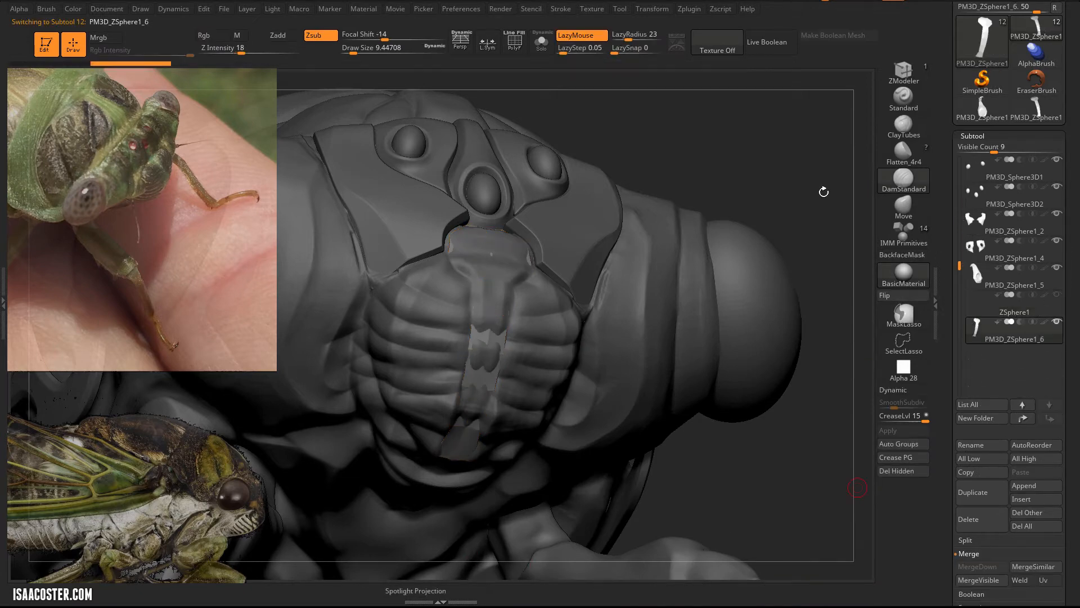
Step: Show the new strip piece PM3D_ZSphere1_6 on its own
click(541, 42)
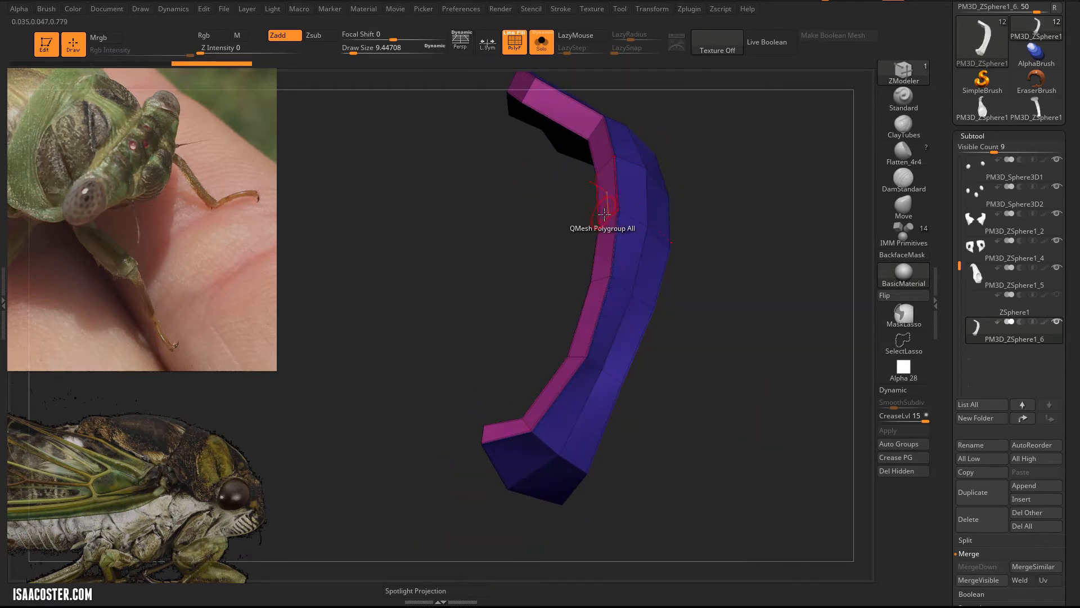
Step: Inflate the whole strip with ZModeler and switch the polygon action to creasing single polys
drag(602, 213, 563, 216)
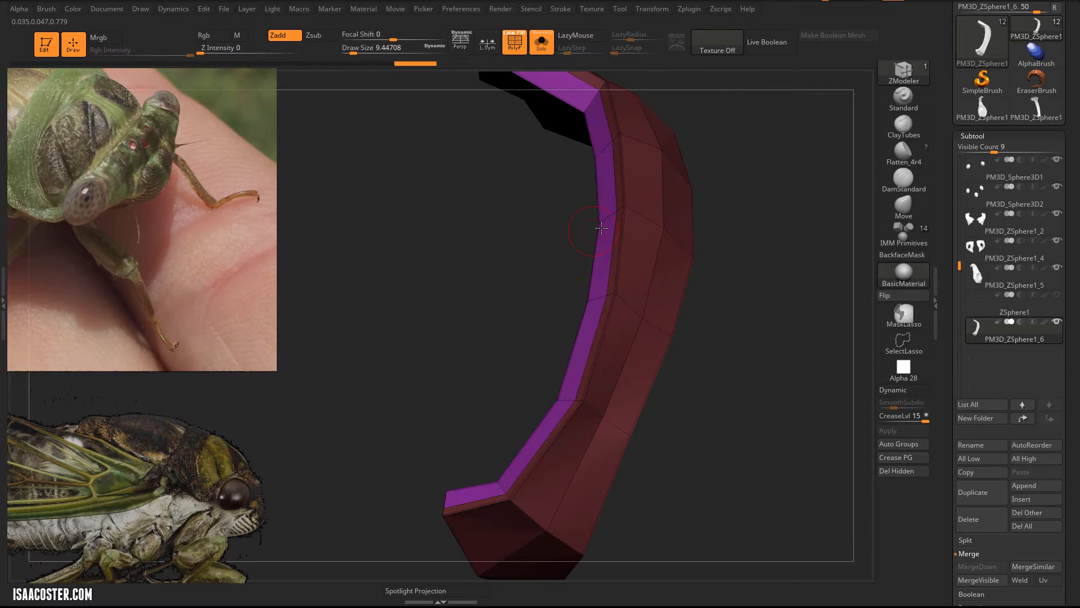
click(599, 227)
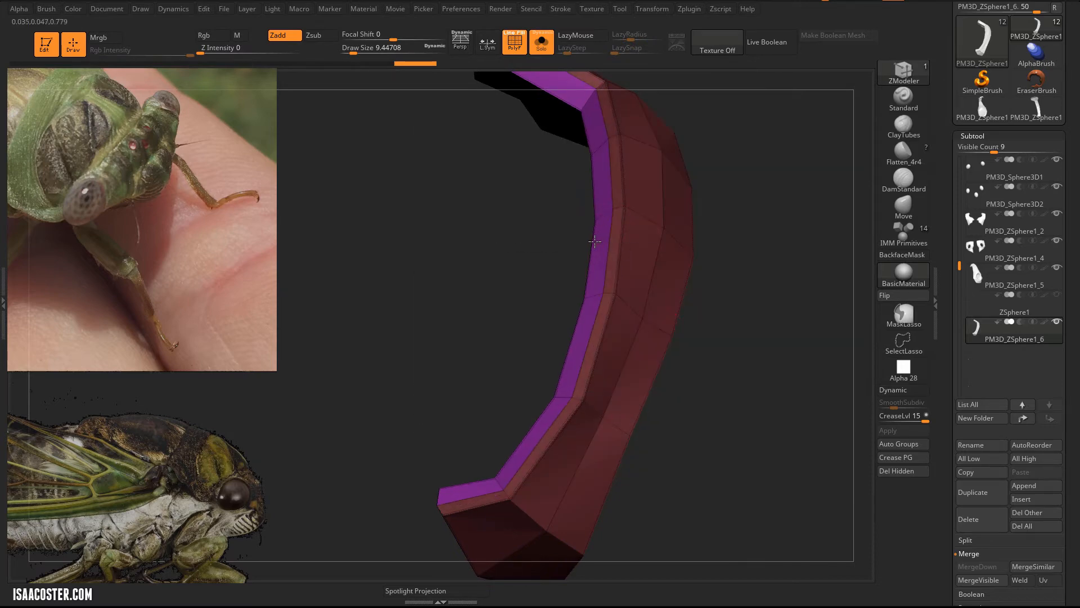
click(594, 241)
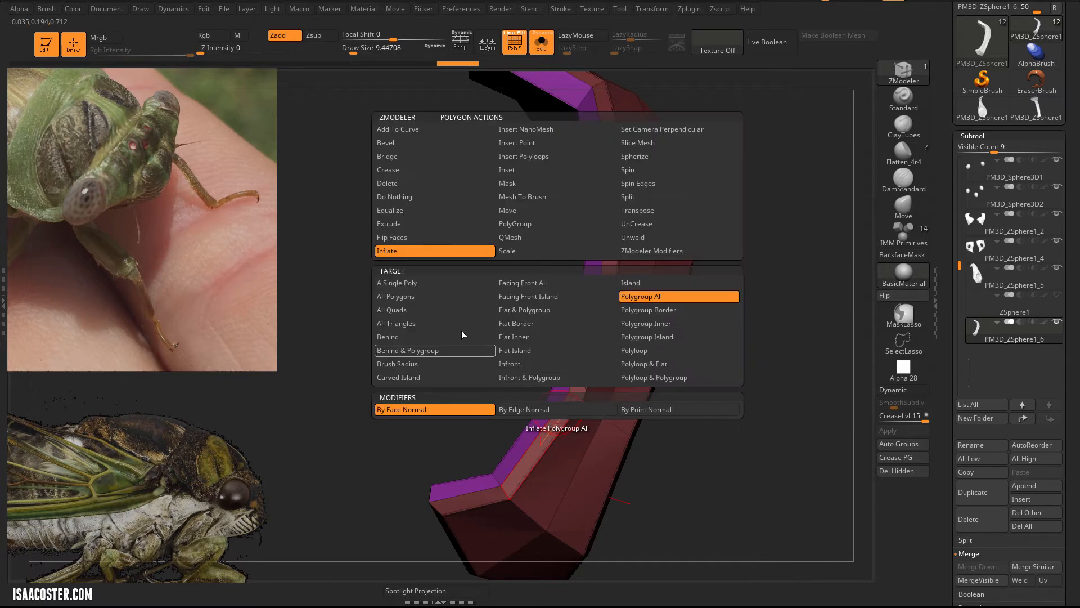
click(388, 169)
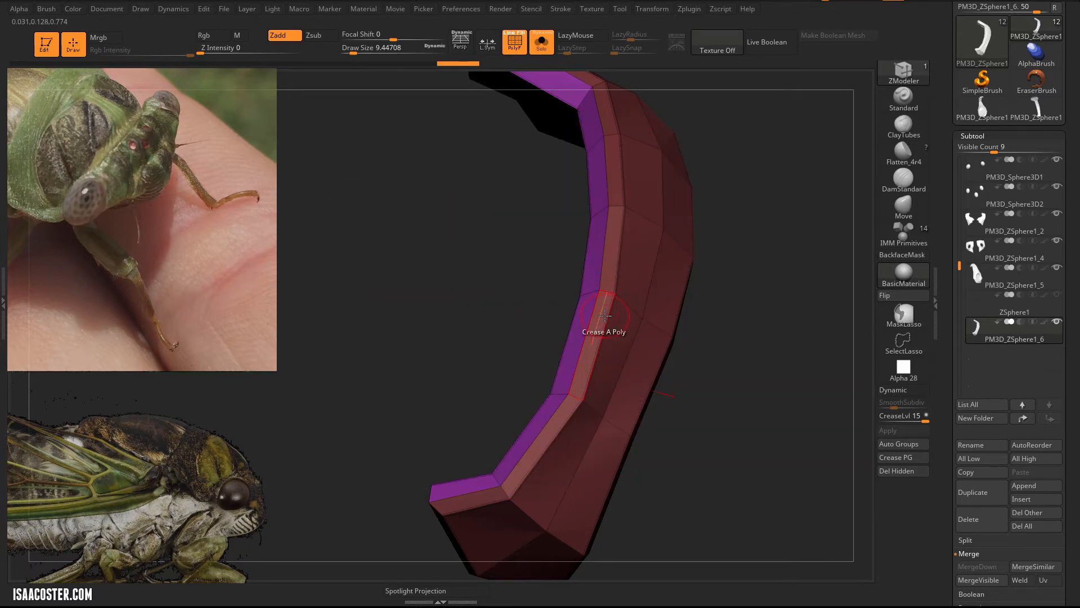
Step: Crease the strip's edges and preview it smoothed with dynamic subdivision
click(603, 312)
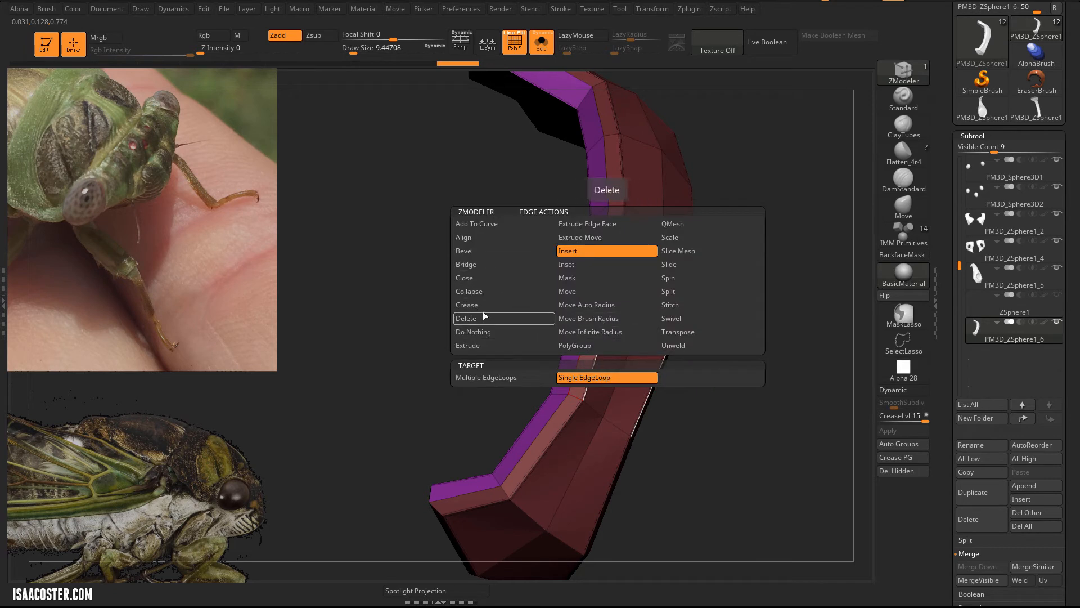
click(552, 415)
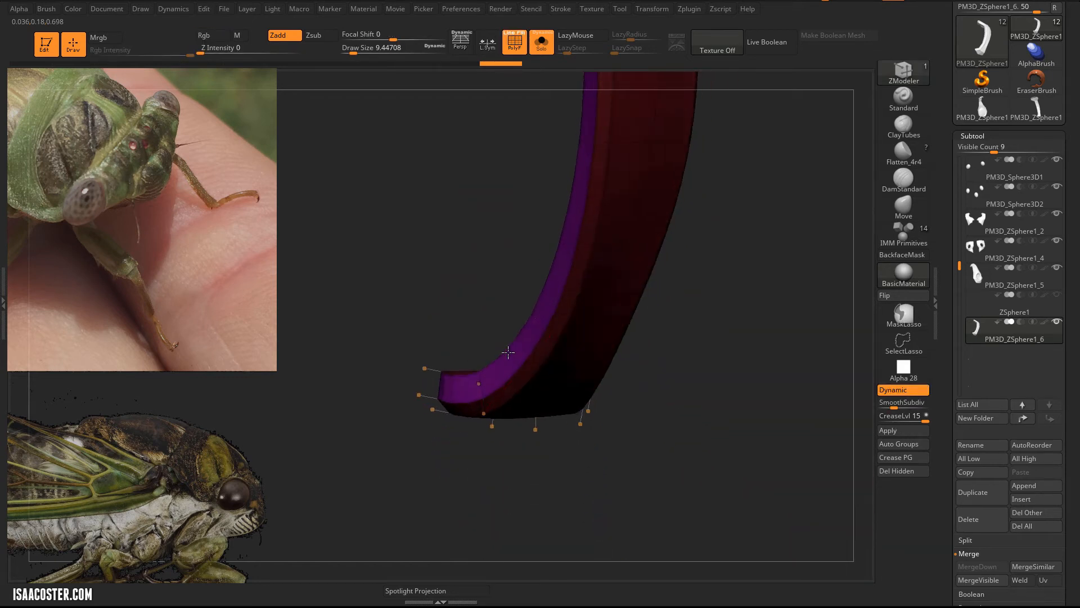
drag(510, 351, 658, 435)
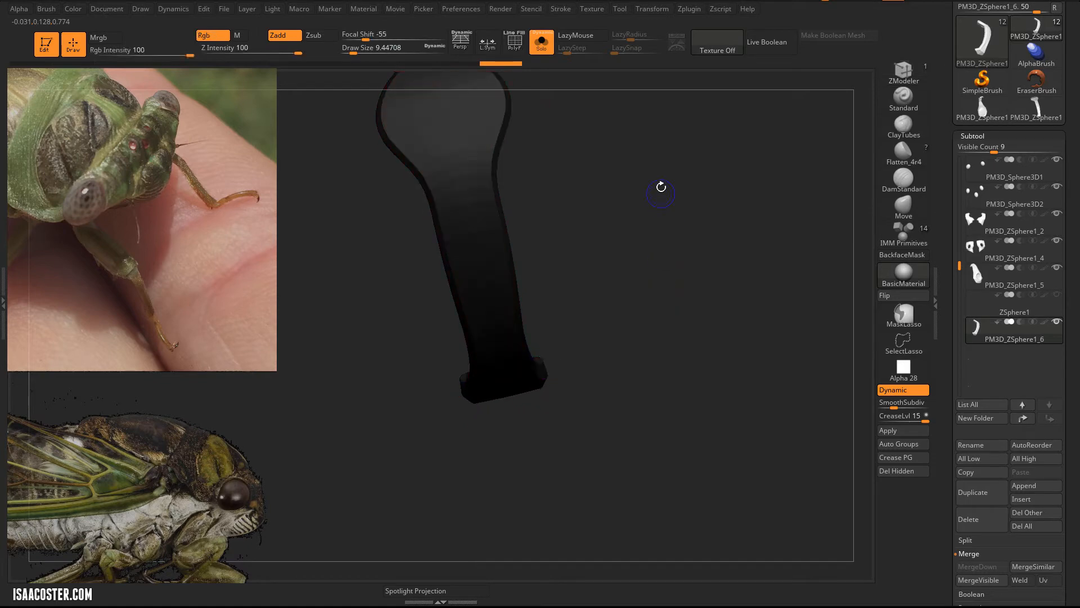
click(73, 8)
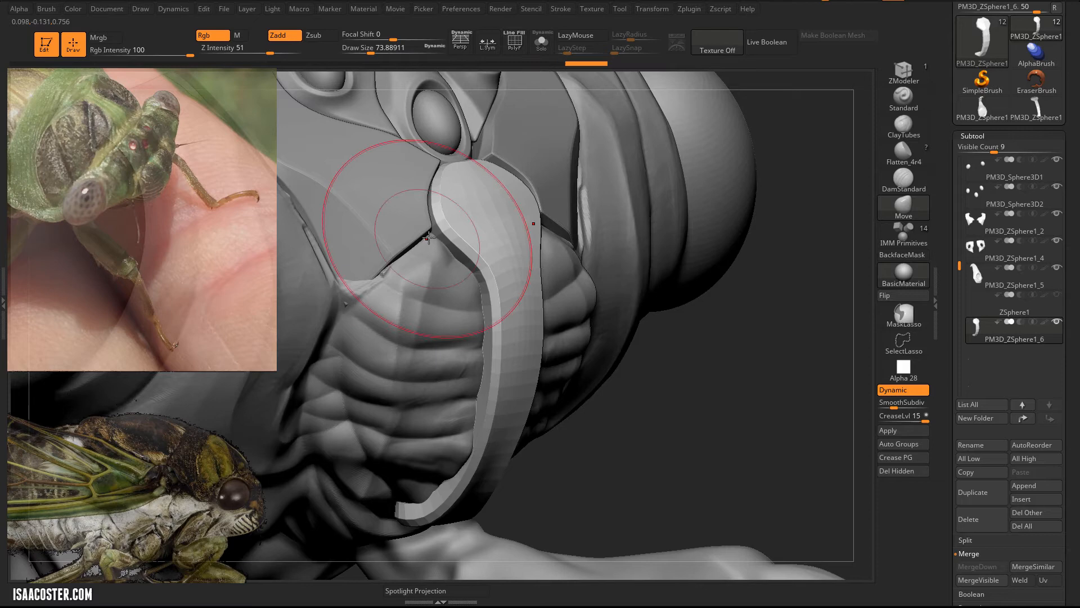
Step: Use the Move brush to push the strip so it hugs the face panel edge
drag(427, 237, 489, 179)
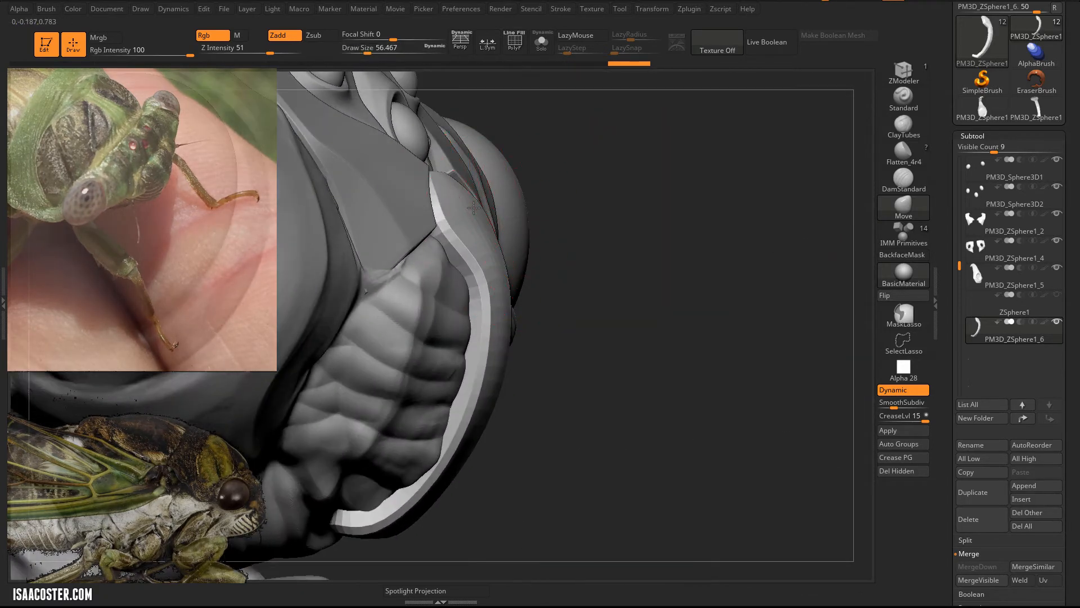
drag(473, 208, 782, 452)
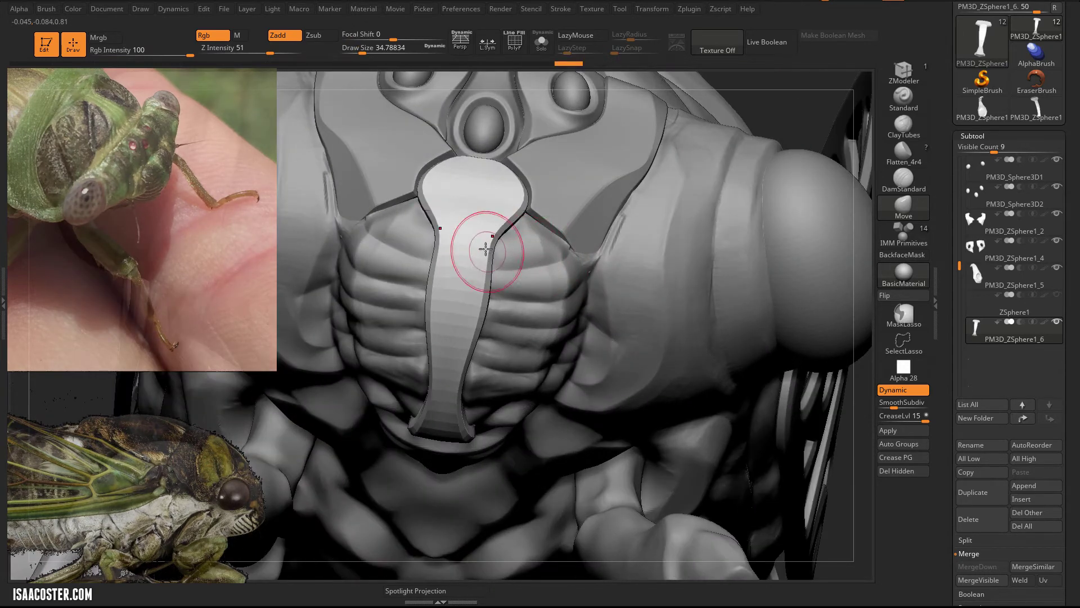
drag(482, 248, 771, 89)
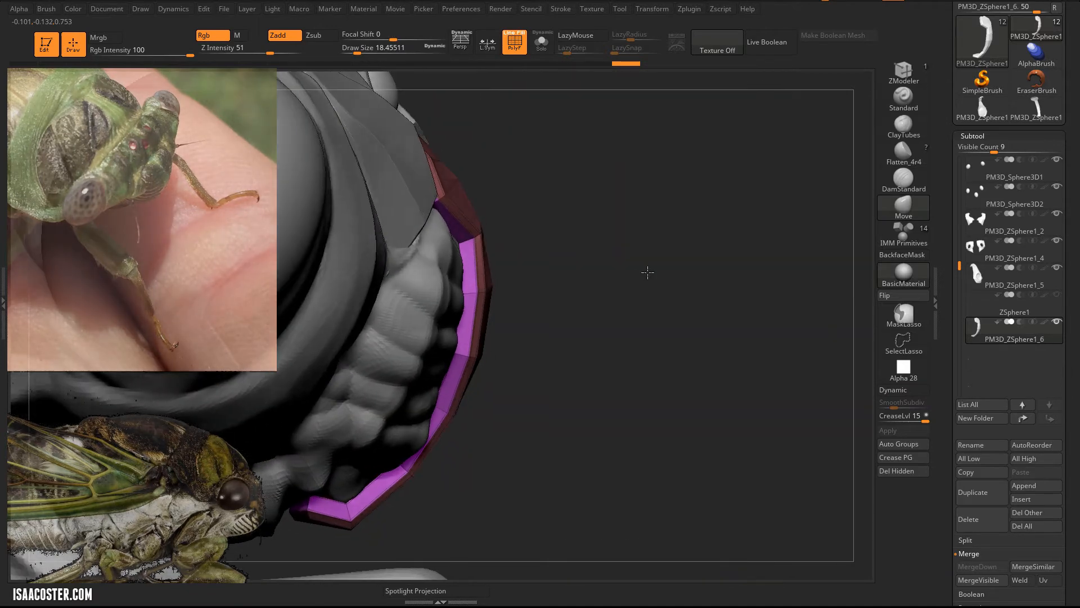
drag(647, 272, 441, 144)
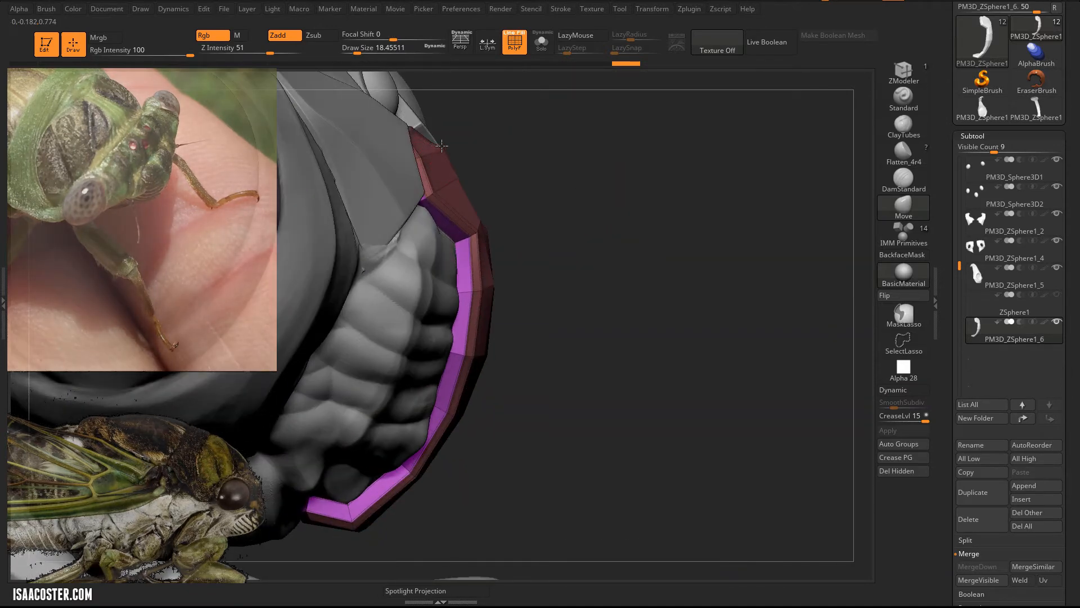
Step: Set CreaseLvl and SmoothSubdiv to 2, check the result, and select the ZSphere1 subtool
click(893, 389)
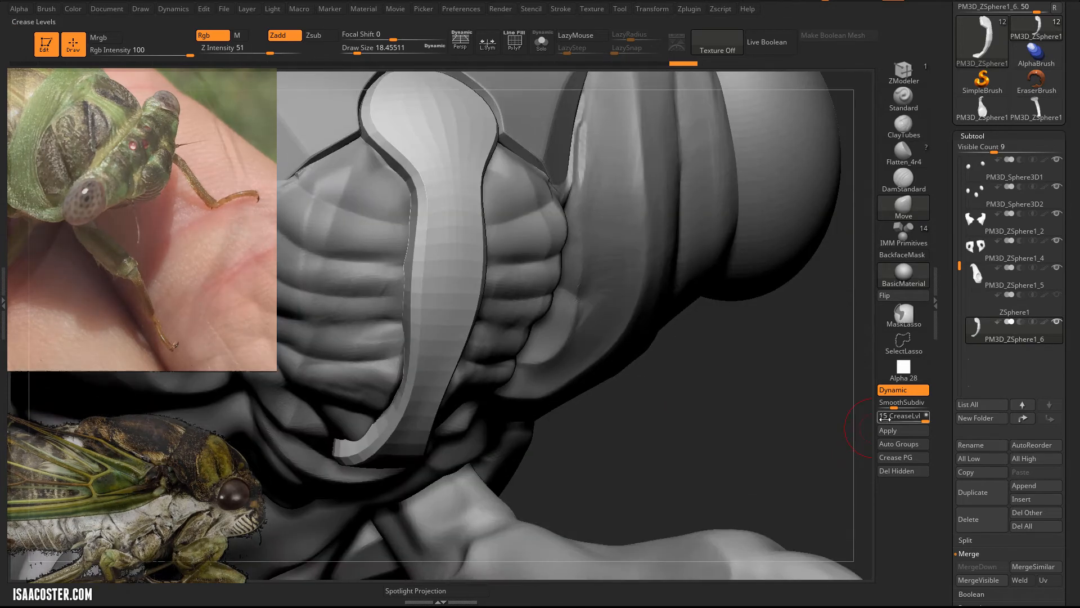
click(903, 402)
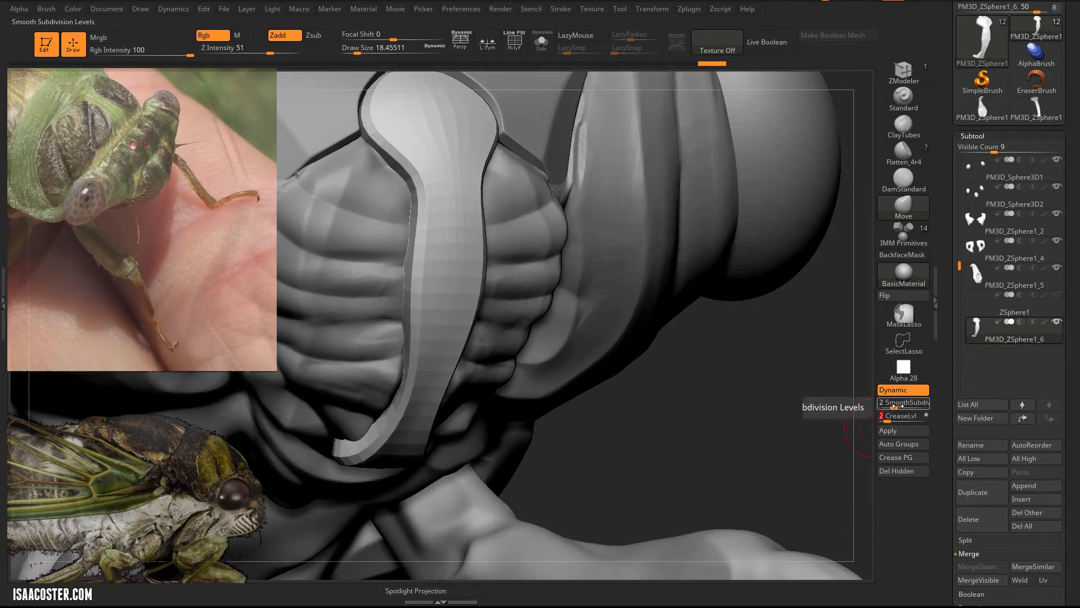
click(904, 402)
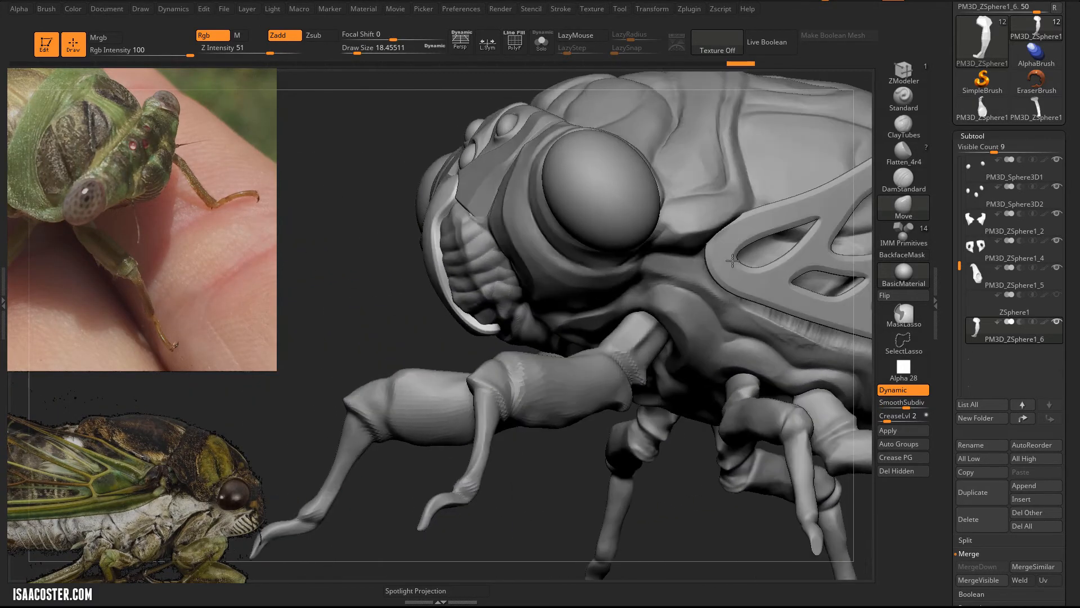
drag(732, 260, 751, 319)
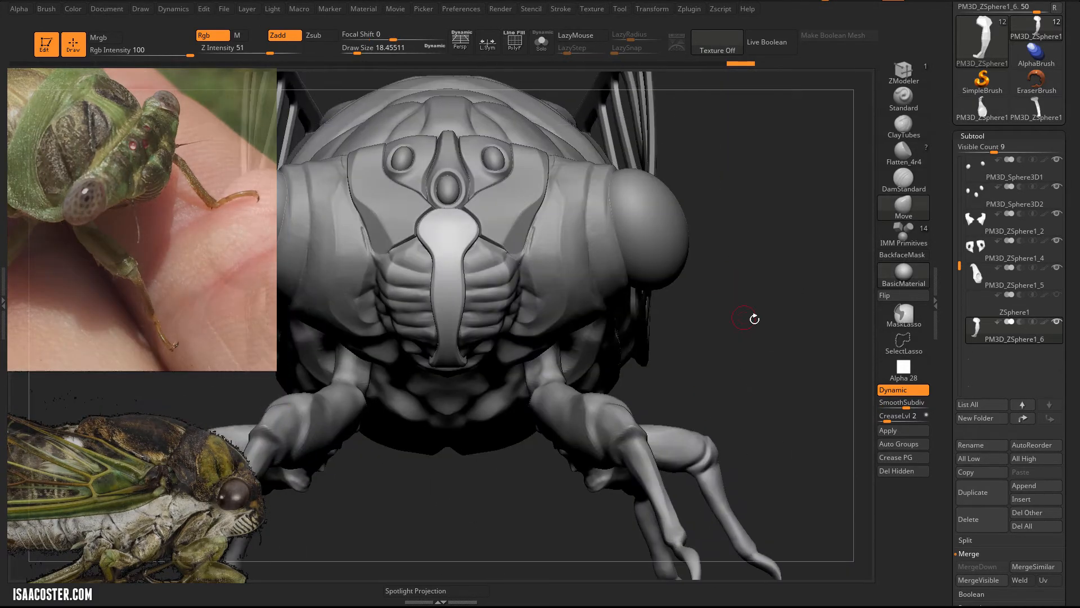
drag(751, 318, 685, 317)
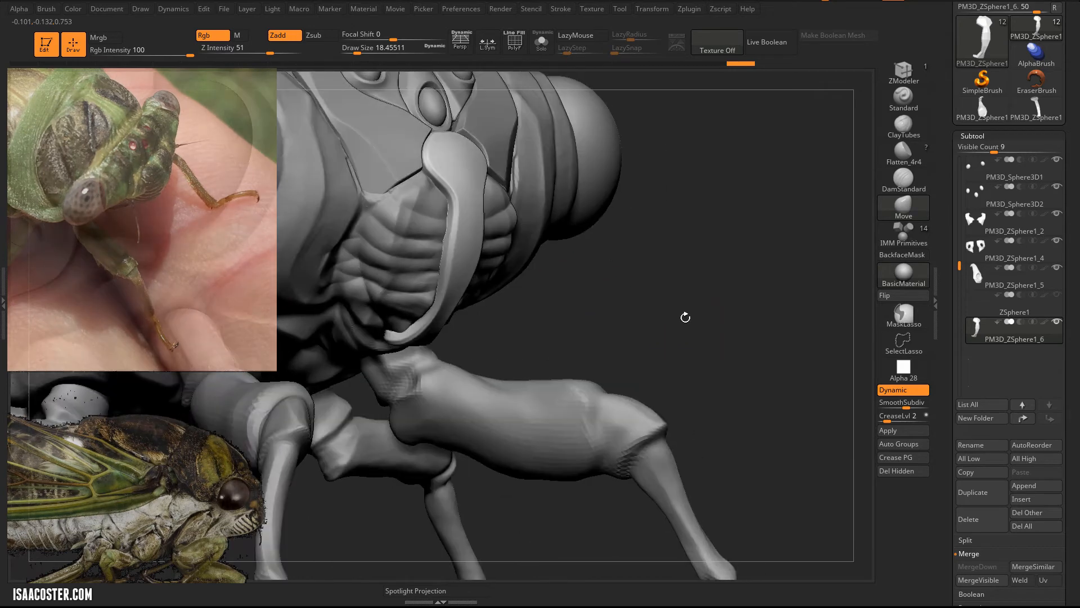
click(1014, 312)
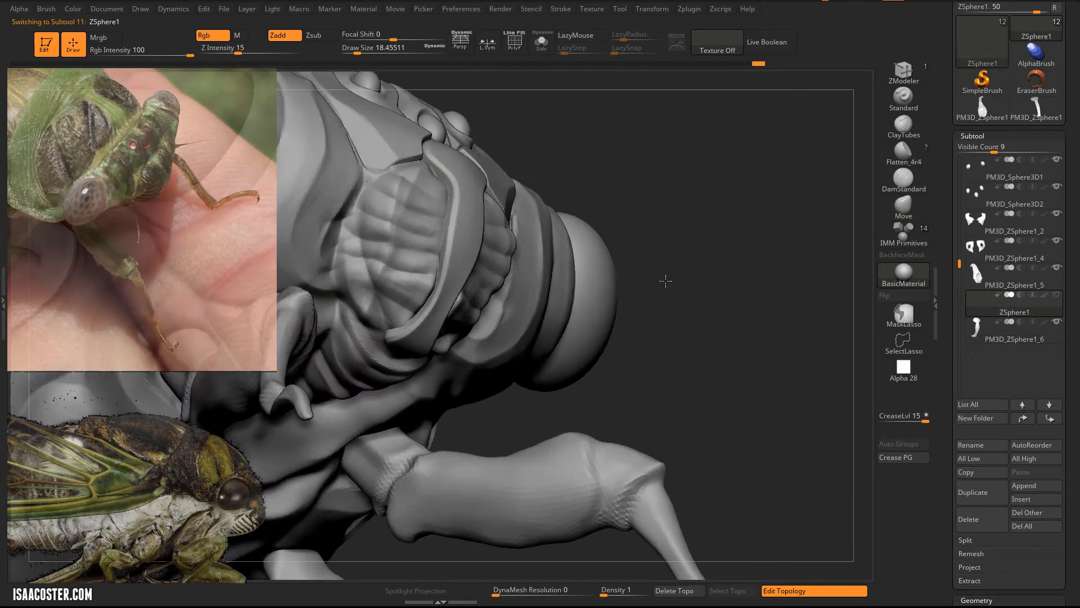
Step: Turn toward the side panel and place the first topology points along its edge
drag(665, 281, 716, 435)
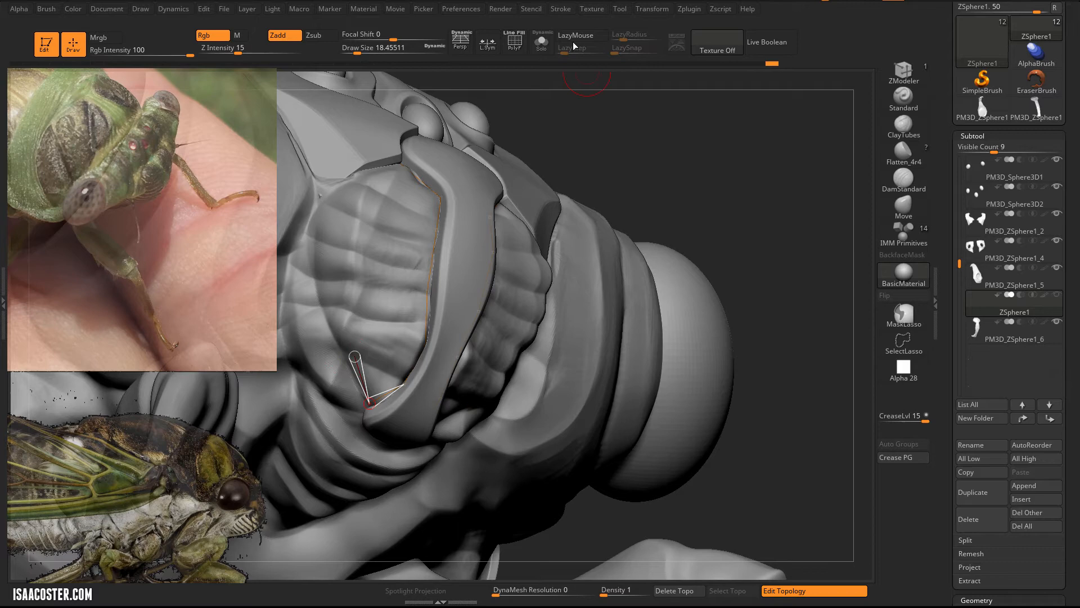
click(72, 9)
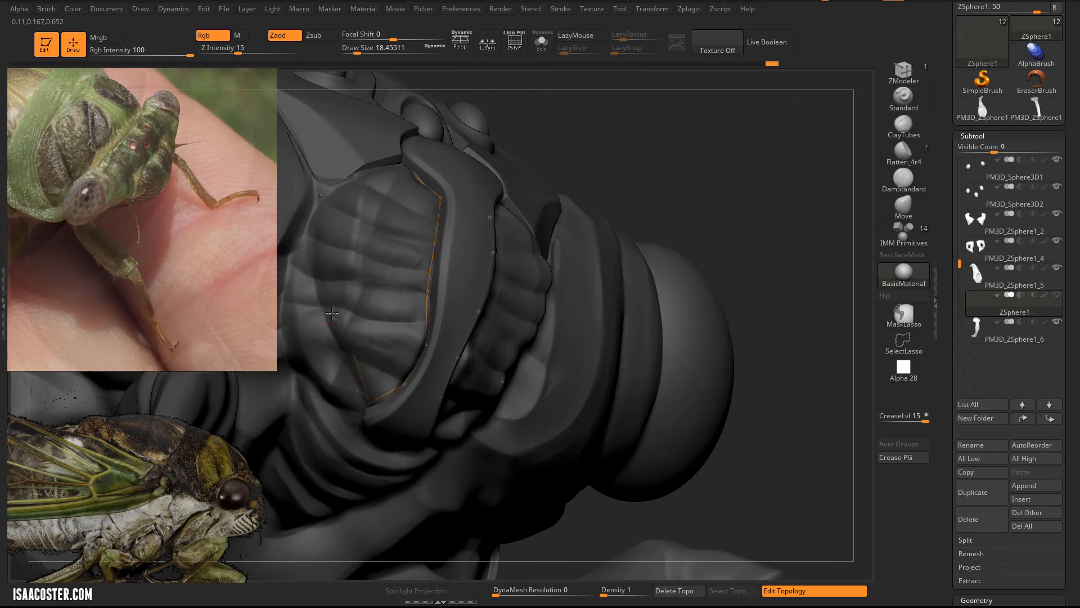
drag(329, 230, 329, 304)
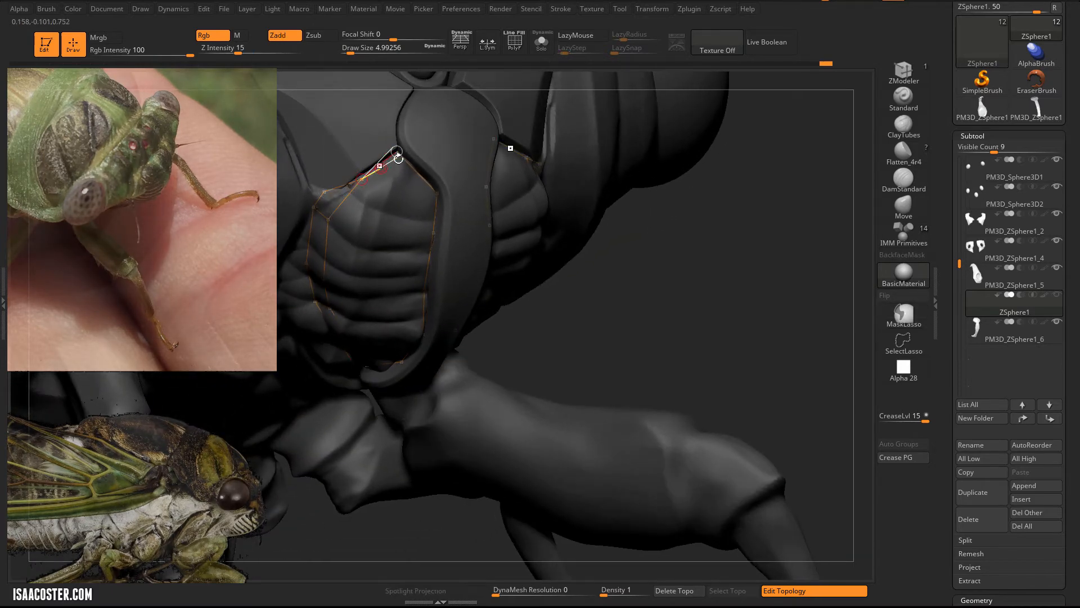
Step: Draw topology lines across the side panel down to its lower edge to close the quad grids
drag(396, 154, 437, 192)
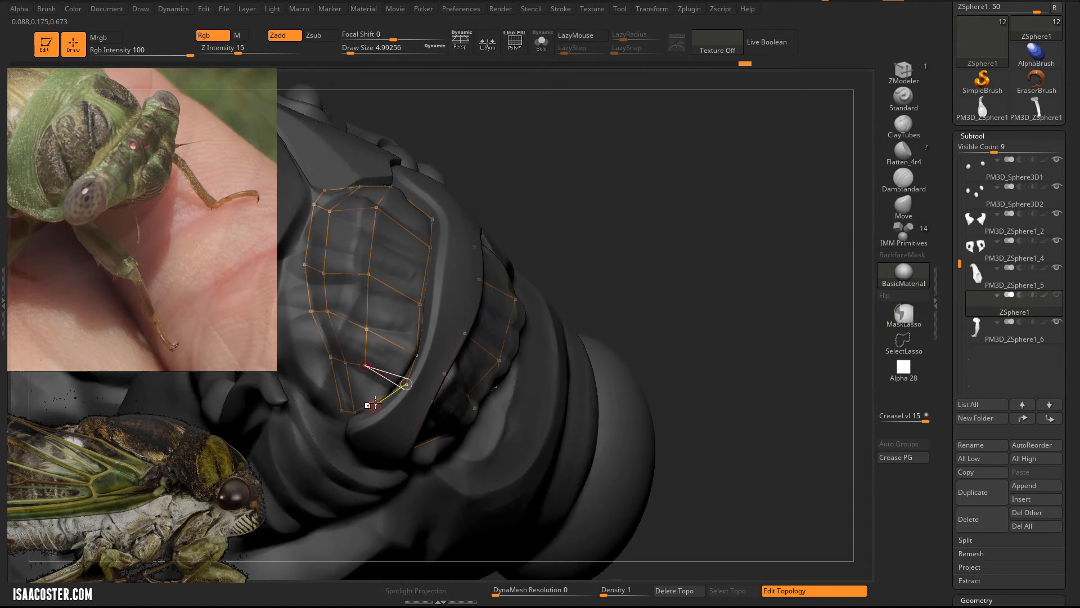
click(542, 41)
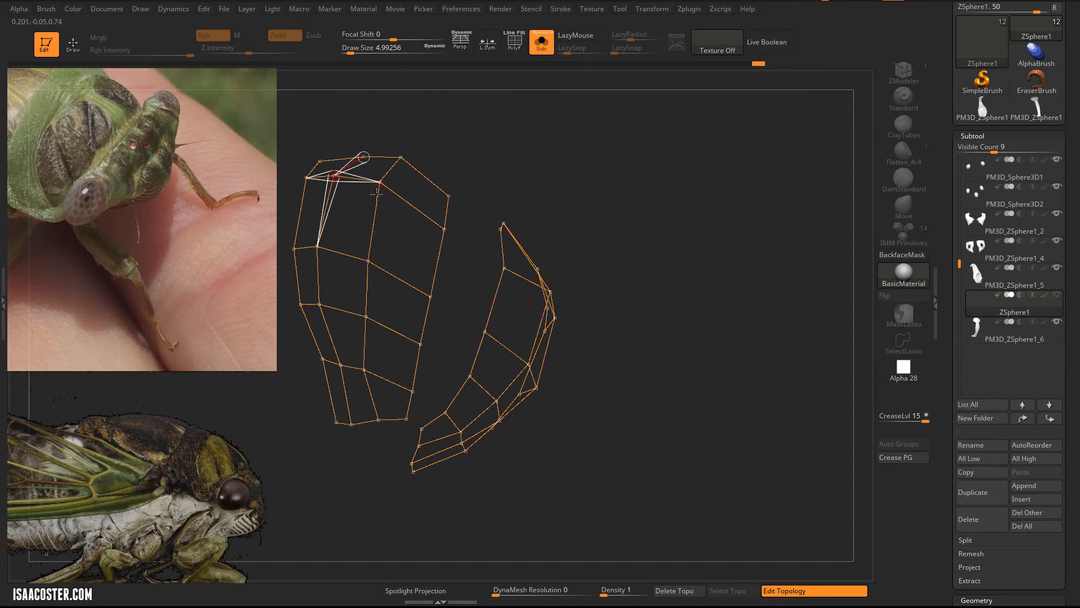
Step: Toggle Solo and refine a point of the topology cage against the sculpt
click(541, 42)
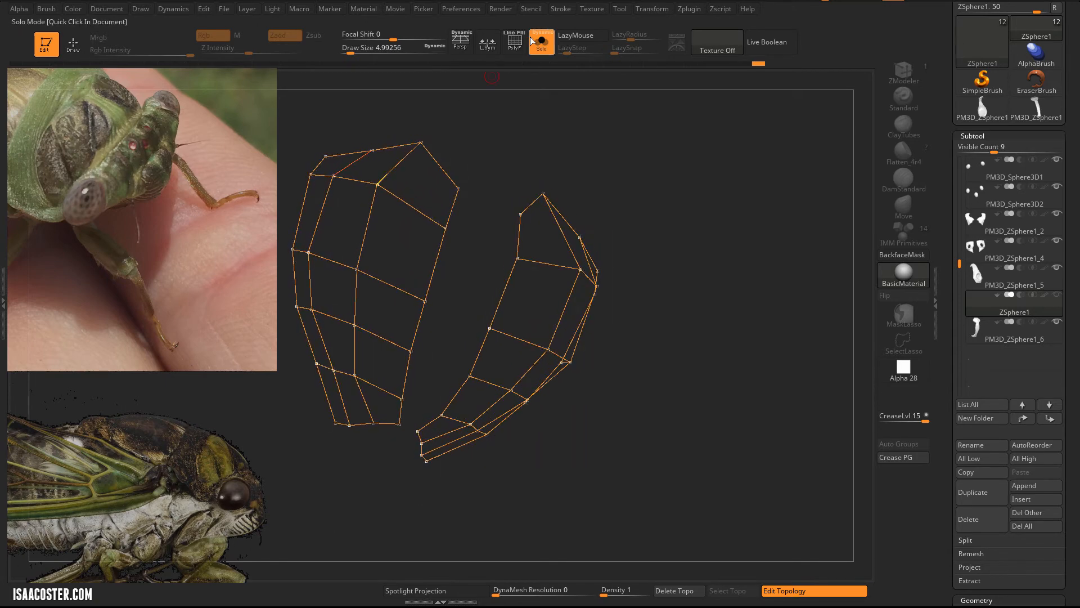
click(542, 43)
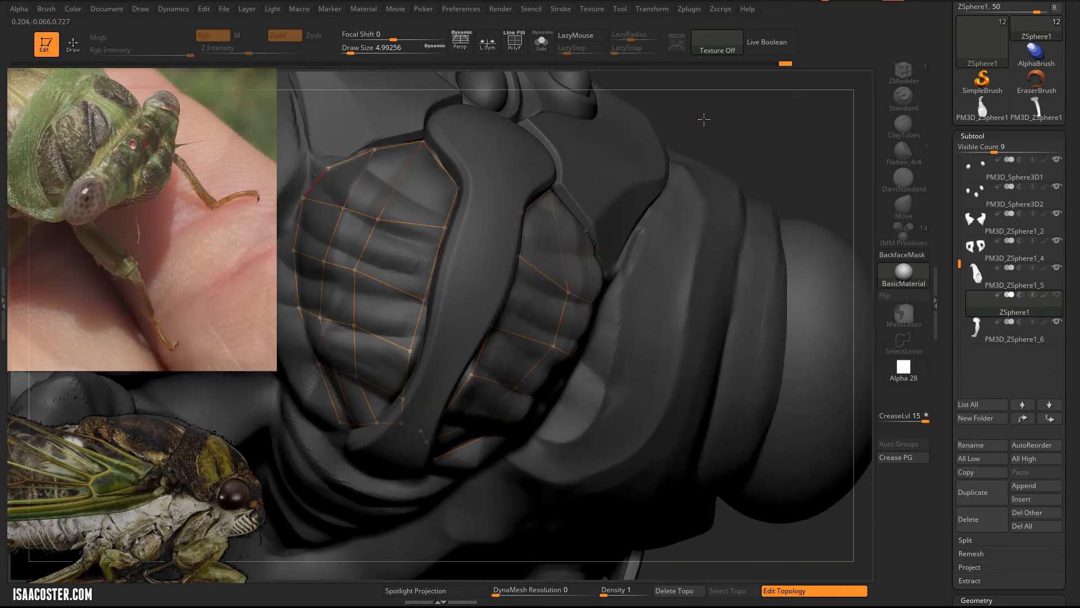
Step: Convert the cages into a PolyMesh3D and append it to the cicada as PM3D_ZSphere1_7
click(541, 42)
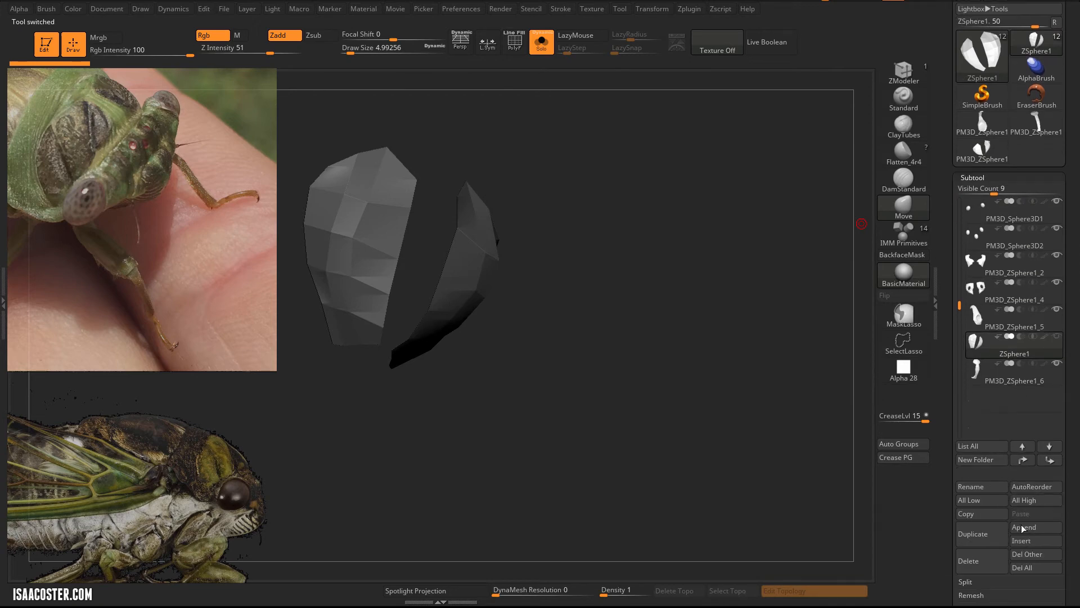
click(1023, 526)
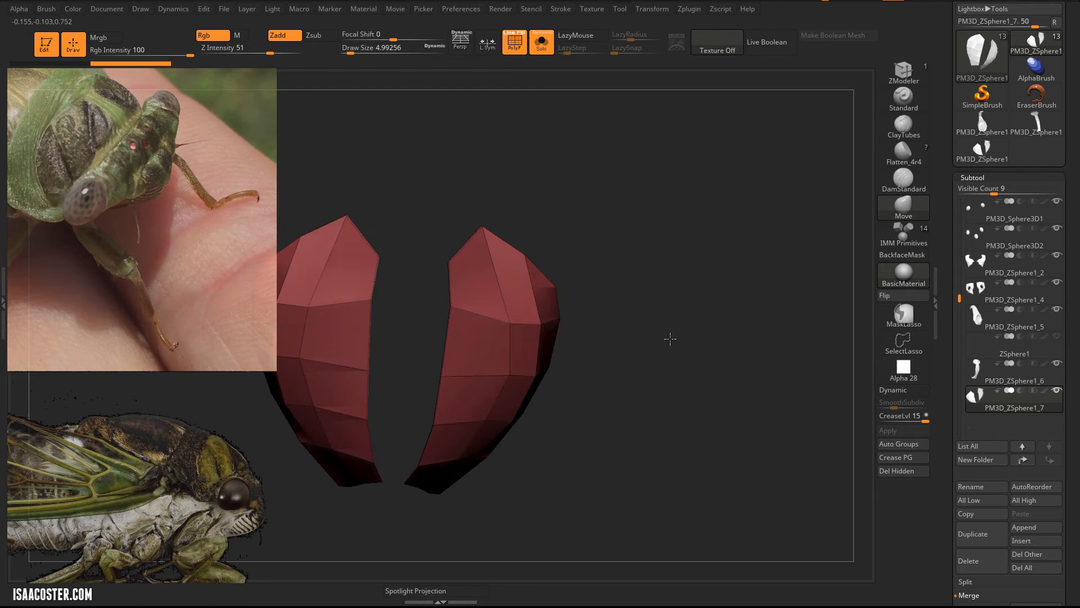
drag(668, 338, 564, 297)
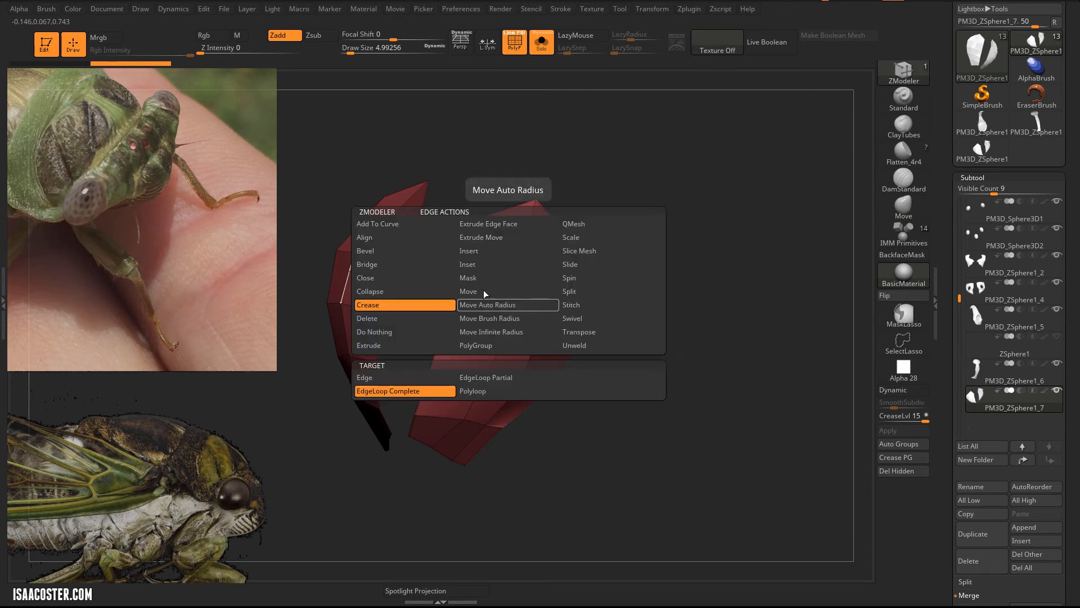
click(571, 304)
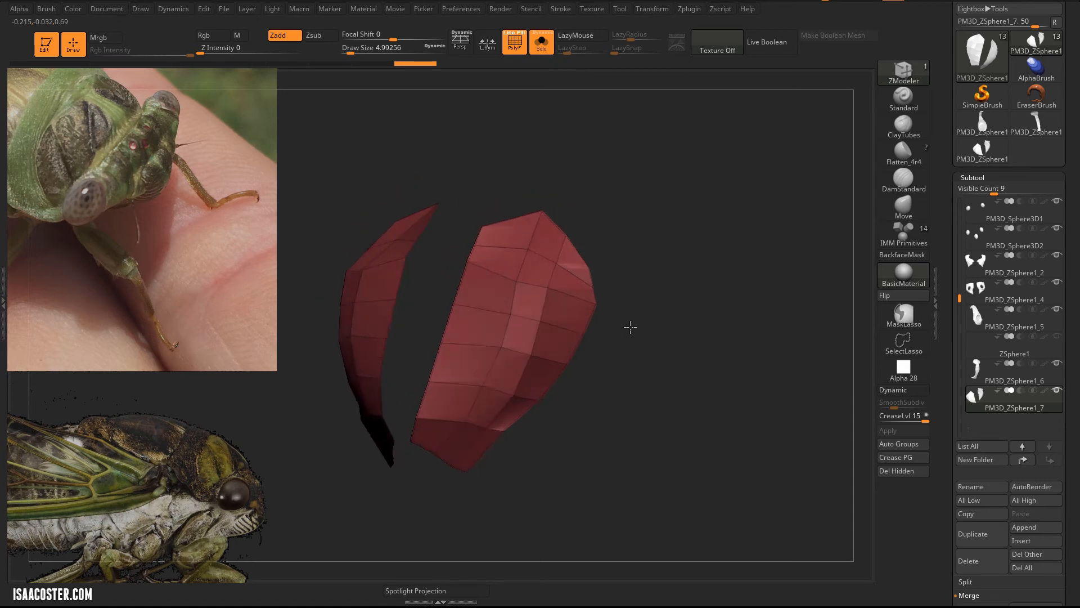
drag(630, 327, 380, 200)
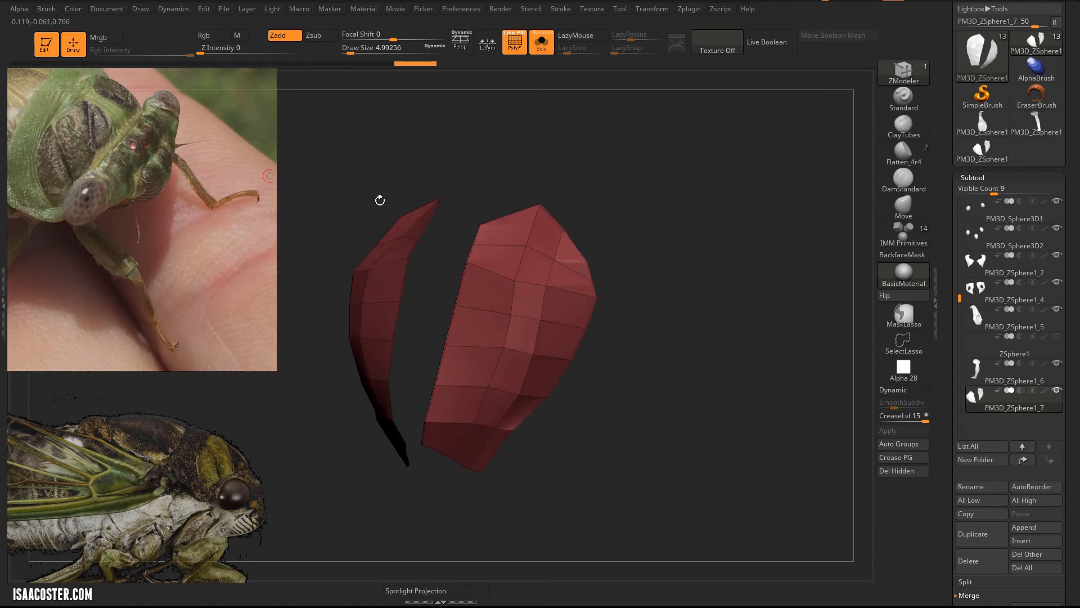
drag(379, 200, 737, 225)
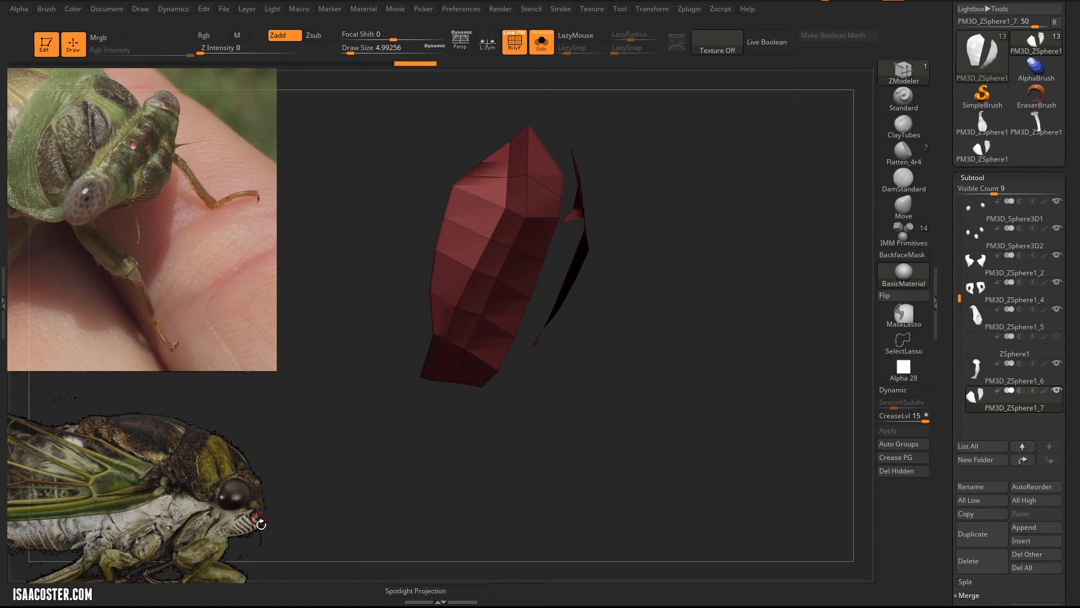
mouse_move(442, 205)
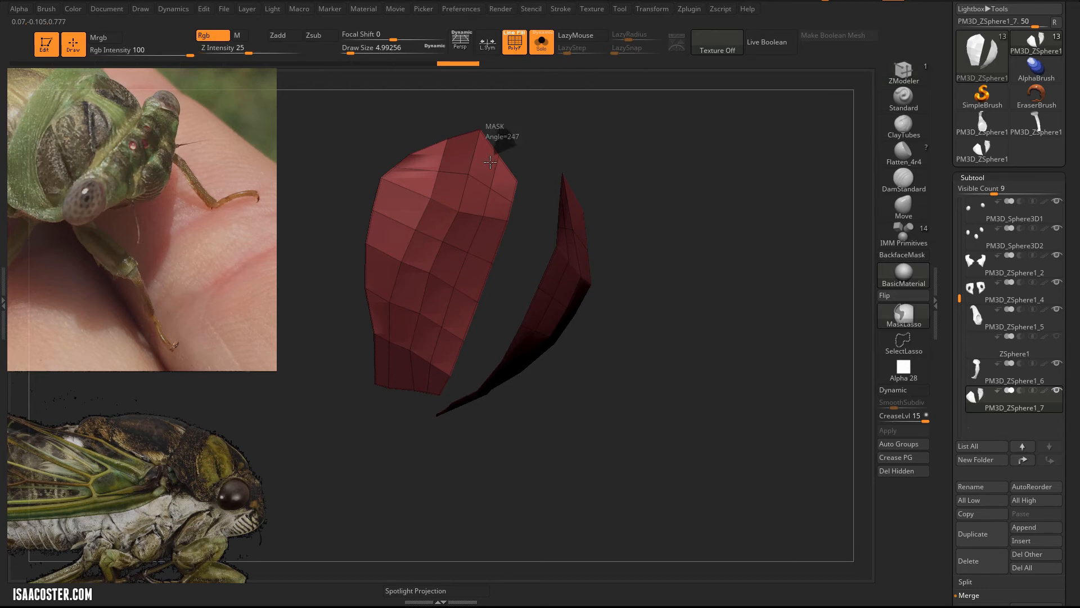
drag(488, 163, 420, 410)
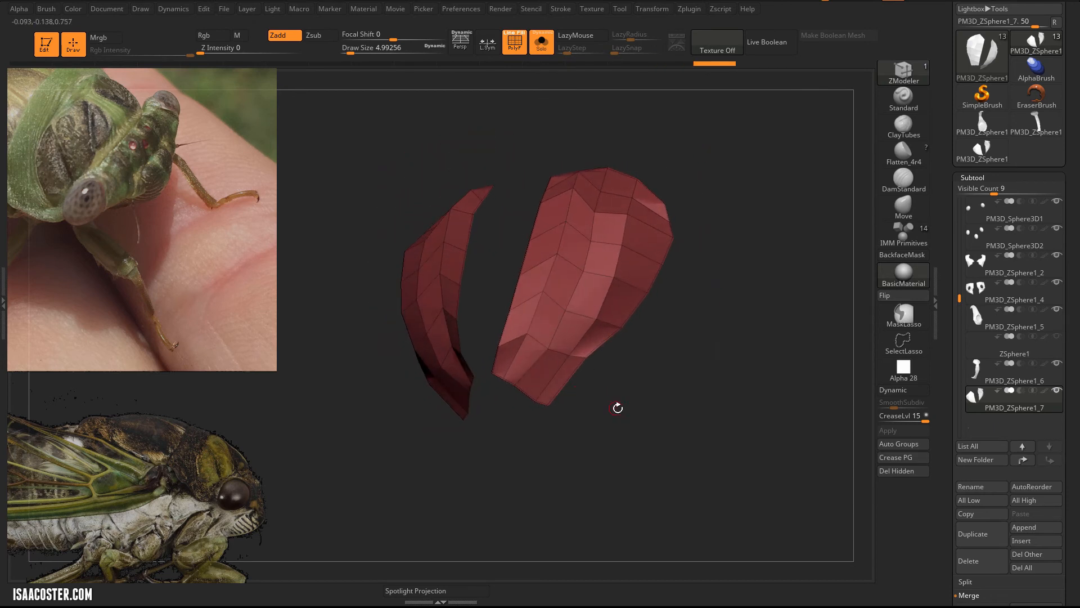
Step: Insert single edge loops across the plate with ZModeler and switch the edge action to Bevel
click(449, 288)
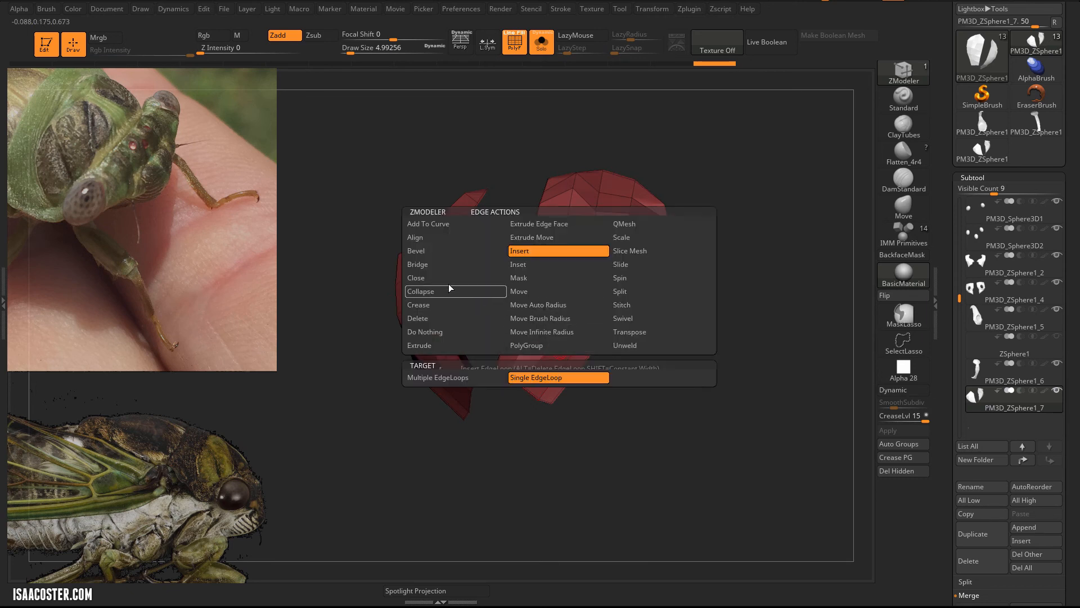
click(587, 348)
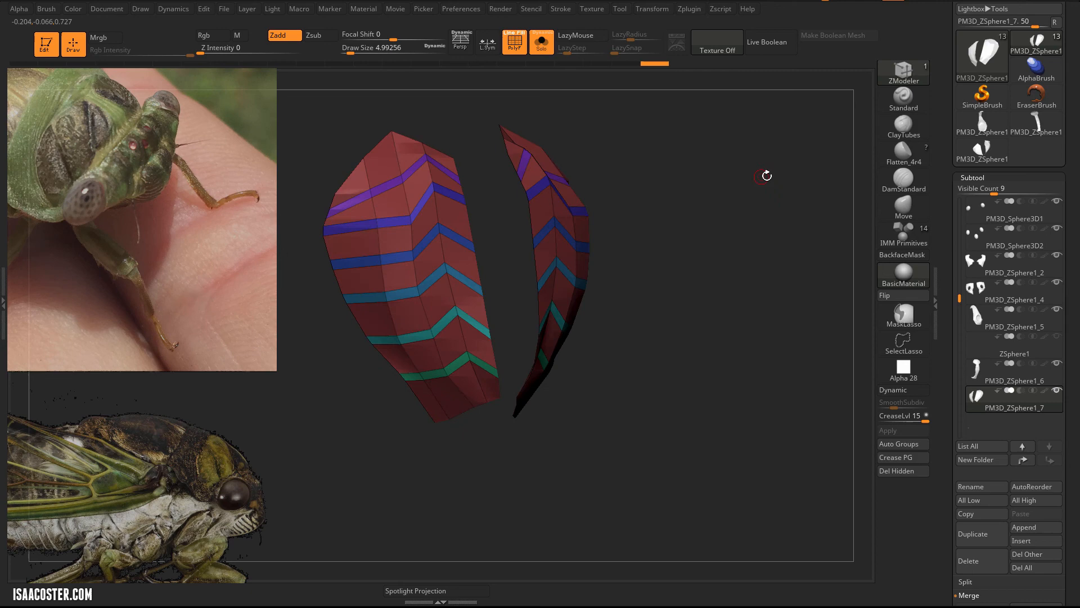
click(427, 238)
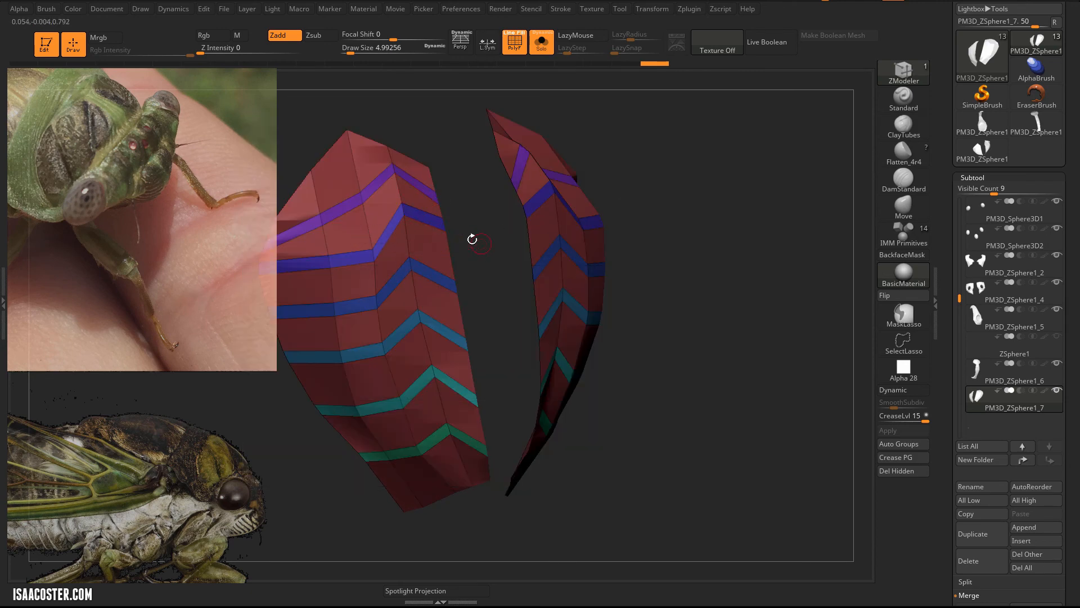
Step: Bevel the chevron edge loops into narrow bands separating the plate sections
drag(472, 240, 372, 159)
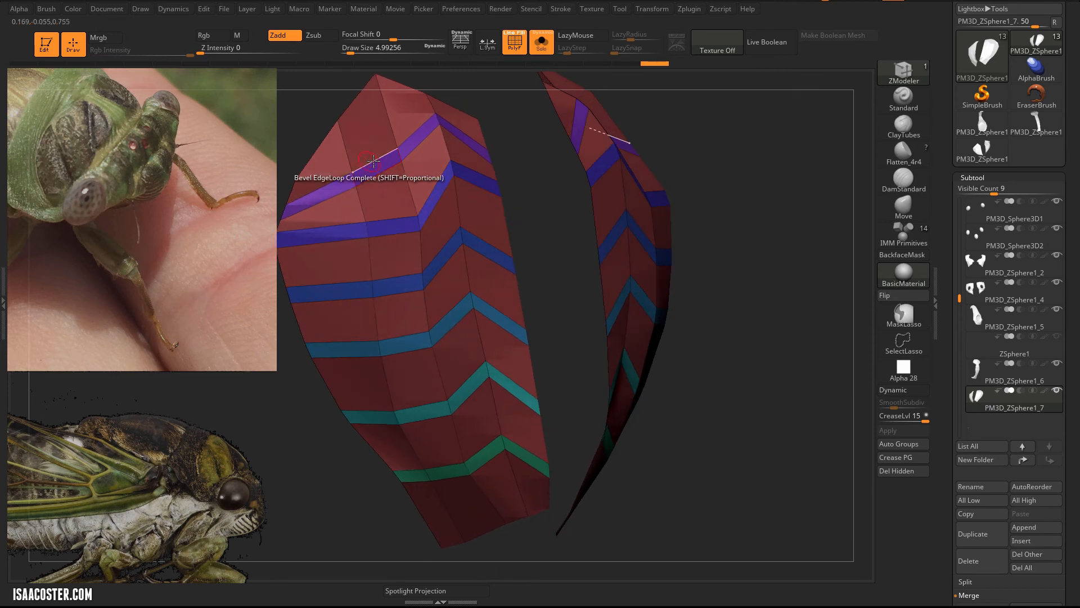
click(372, 162)
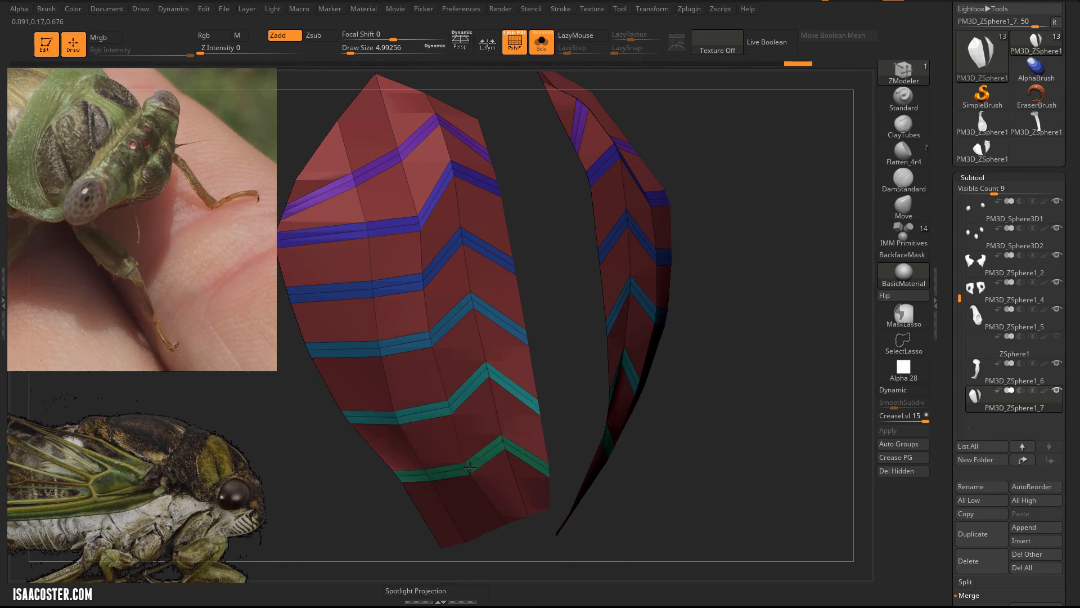
click(469, 468)
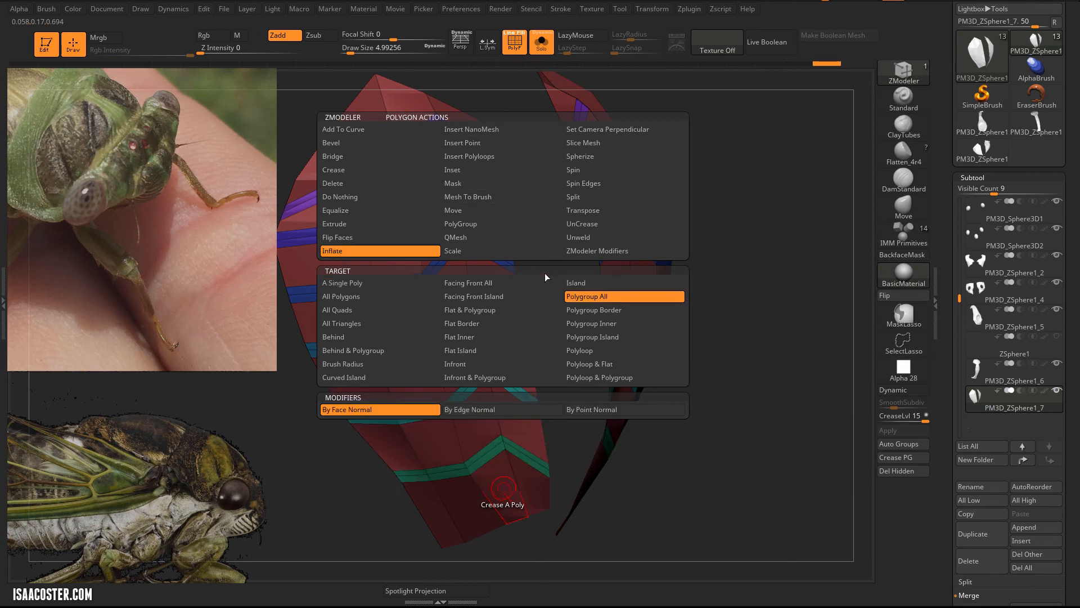
Step: Inflate the plate's polygroup sections so they bulge into raised ridges between the chevron bands
click(625, 296)
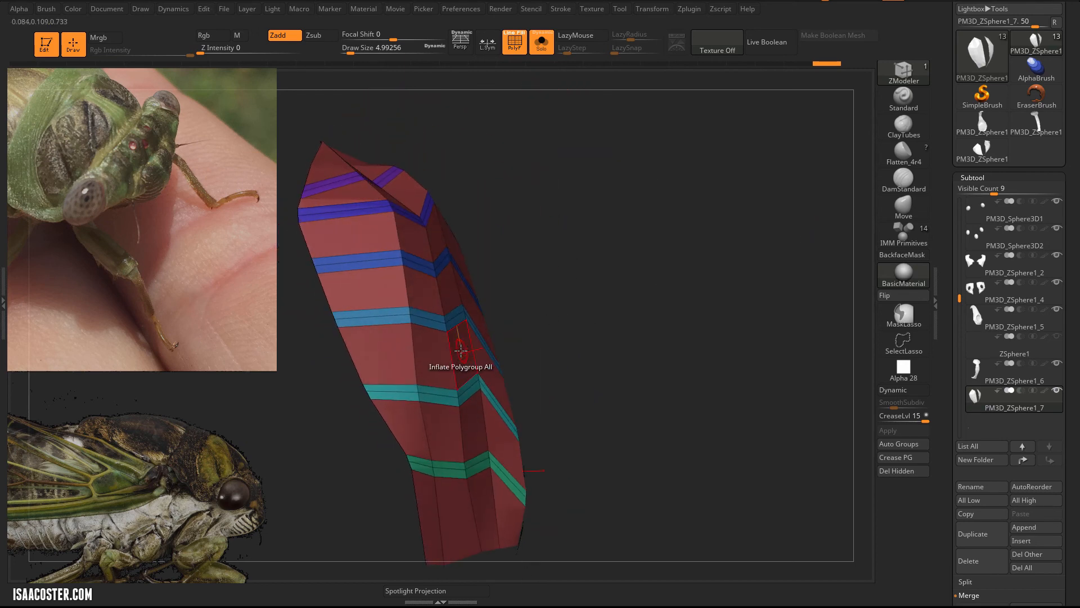
drag(462, 344, 472, 348)
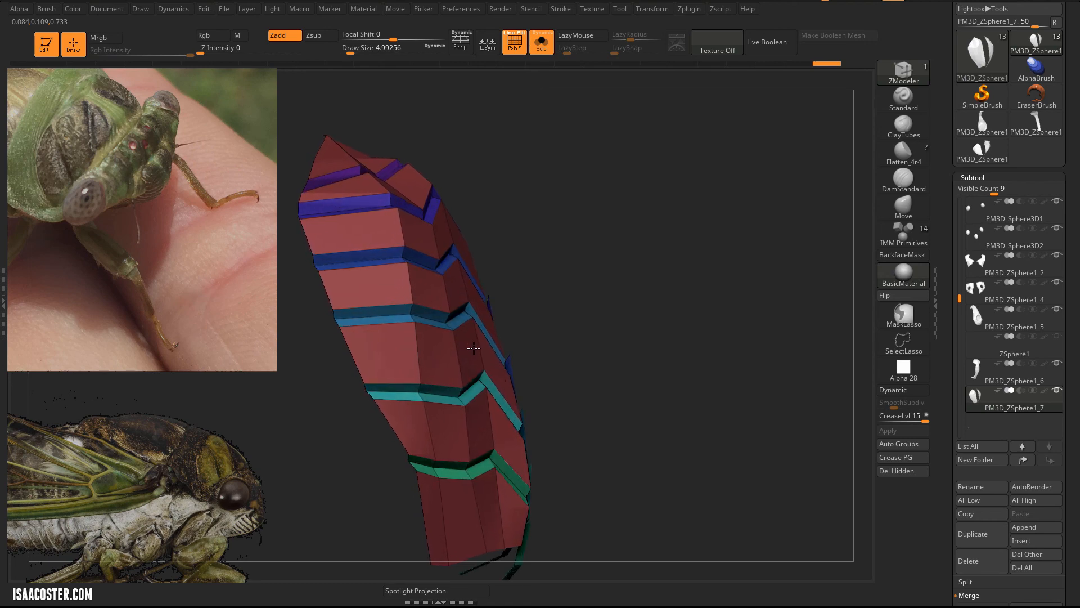
drag(472, 348, 541, 307)
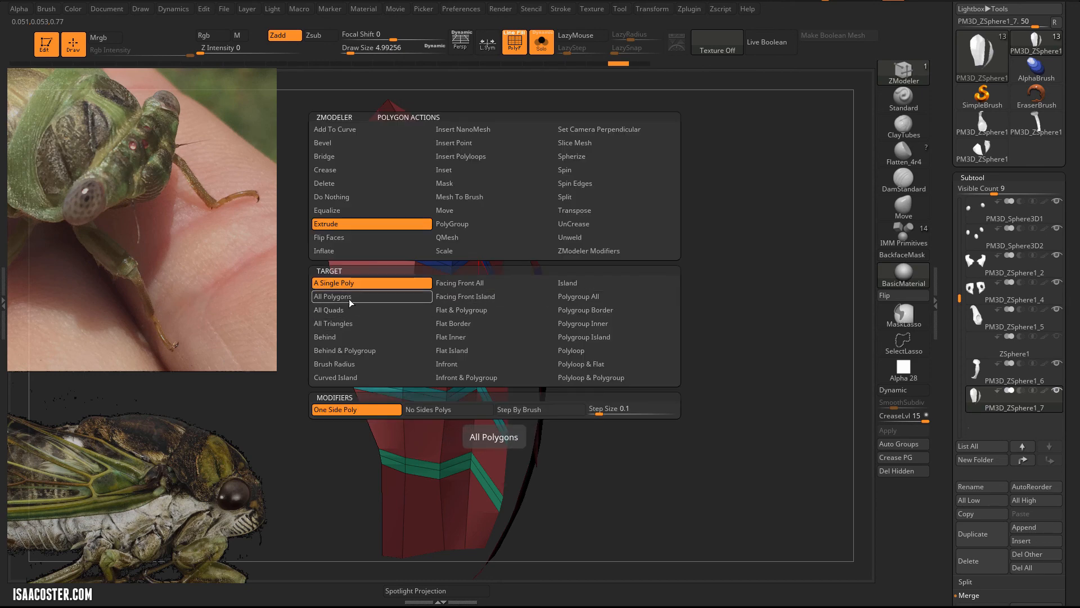
Step: Extrude all polygons to thicken the ridged plate and flip its faces outward
click(332, 296)
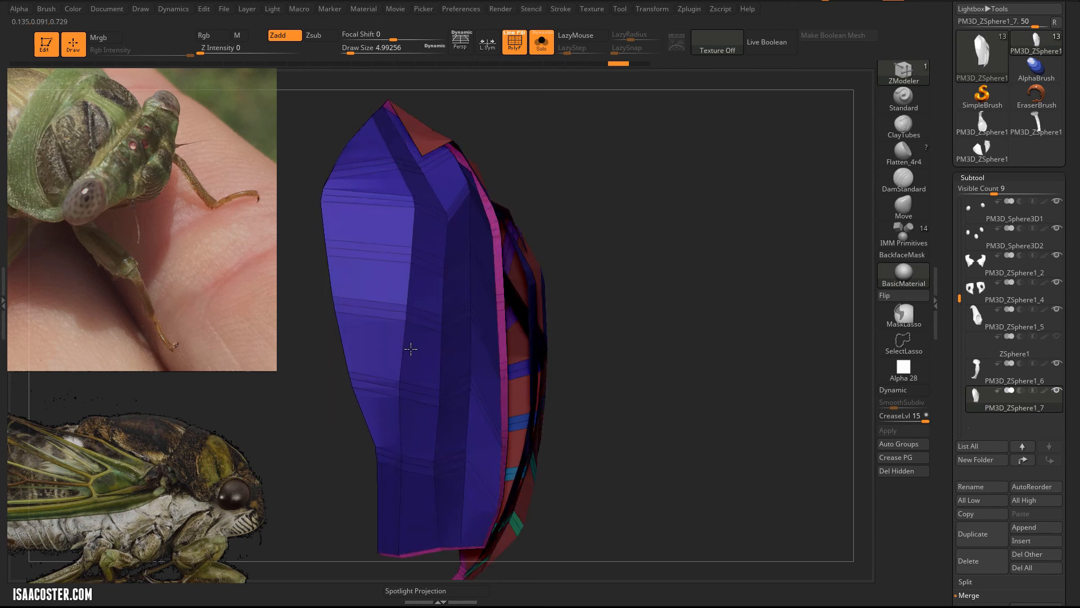
drag(413, 344, 760, 319)
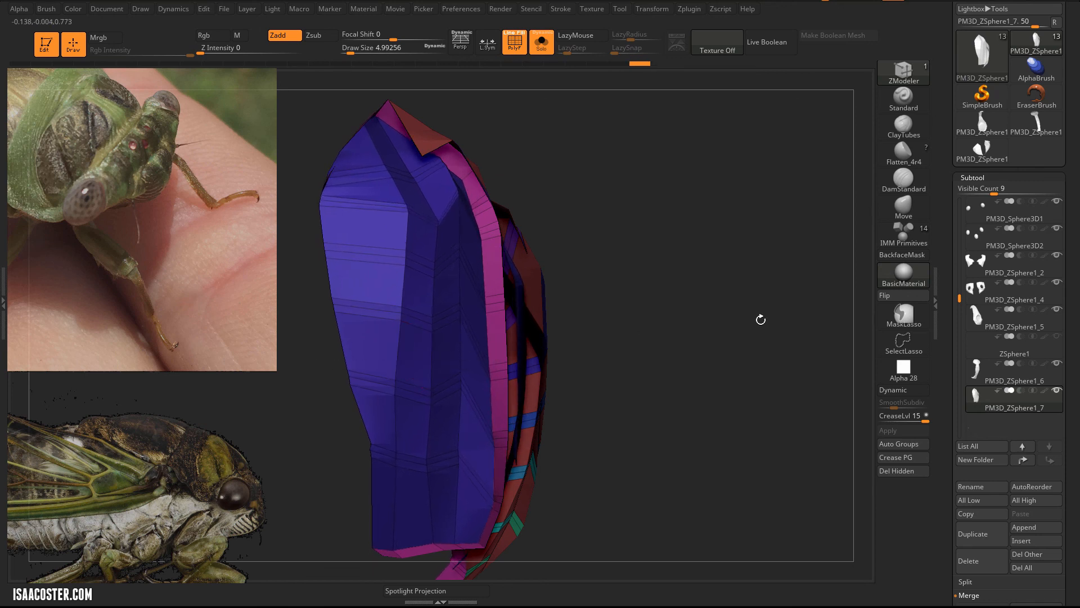
mouse_move(895, 304)
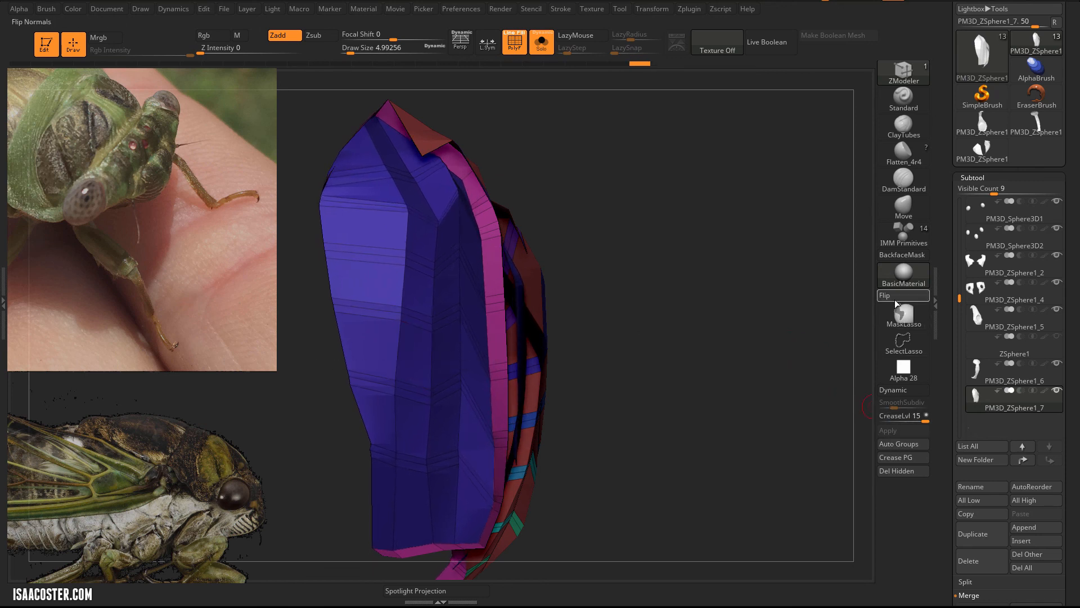
click(903, 312)
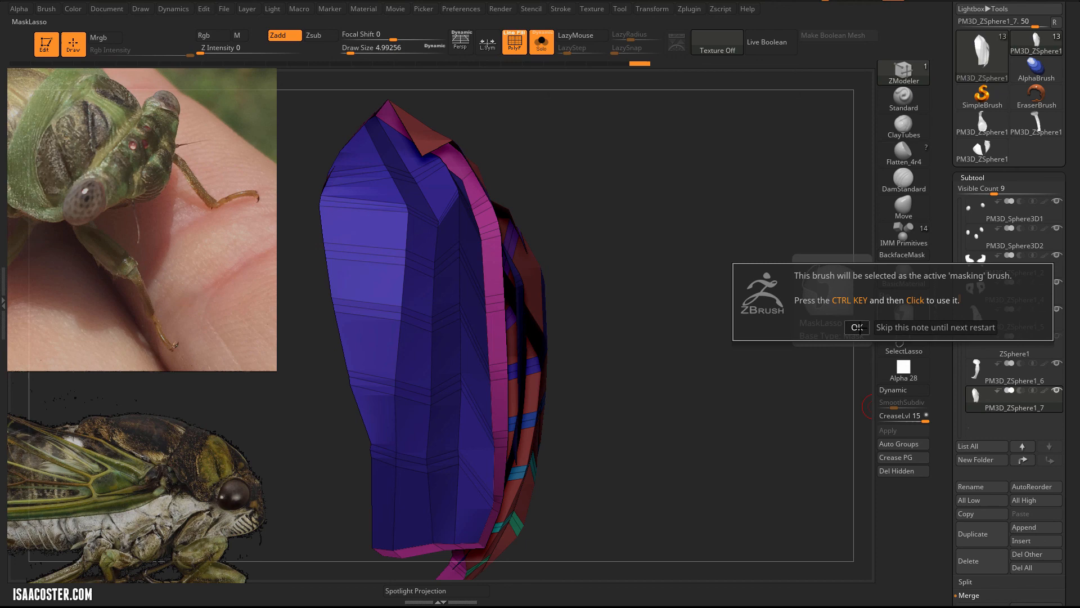
click(856, 327)
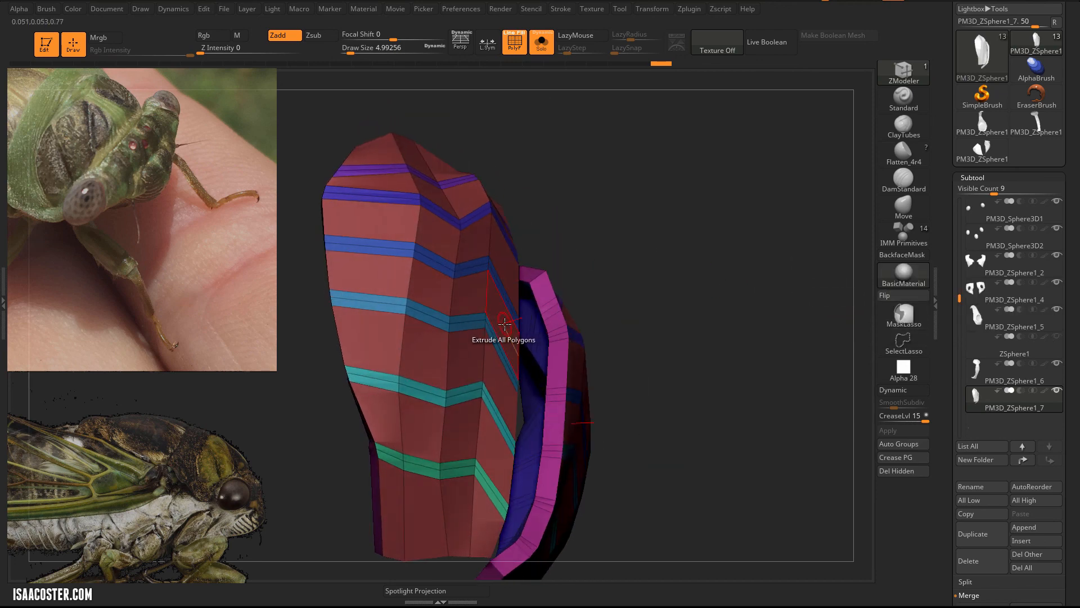
Step: Inspect the thickened plate and turn off Solo so the whole cicada returns with the plate on its face
click(503, 323)
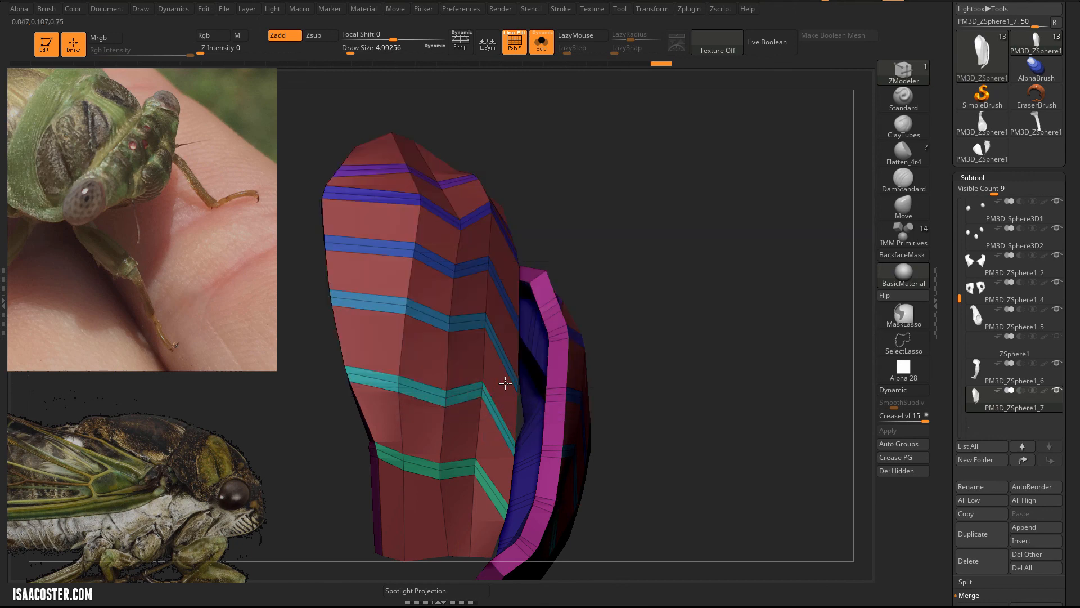
drag(506, 384, 706, 358)
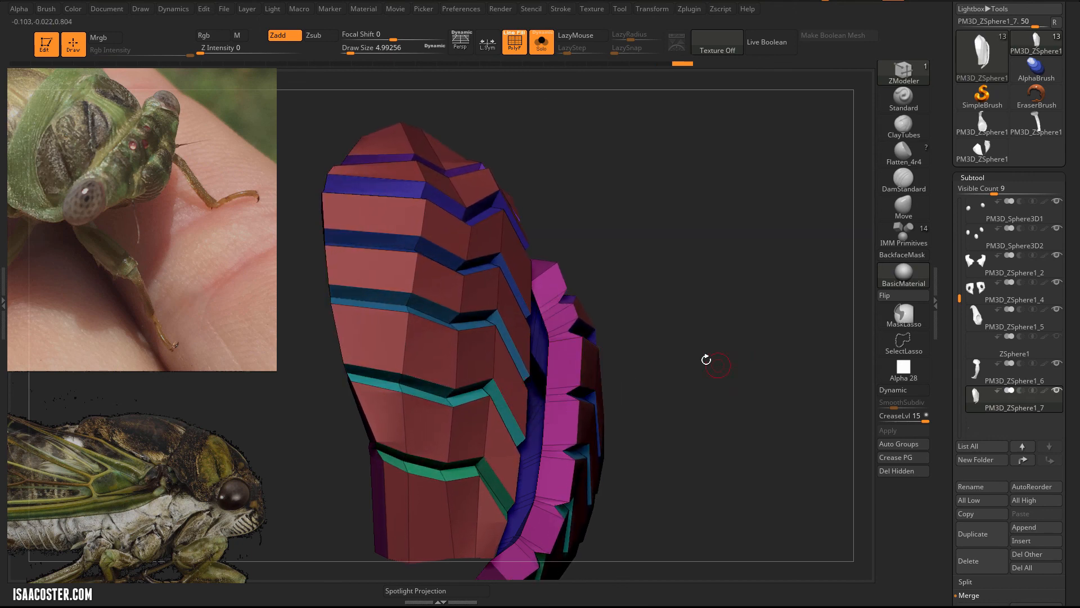
click(899, 443)
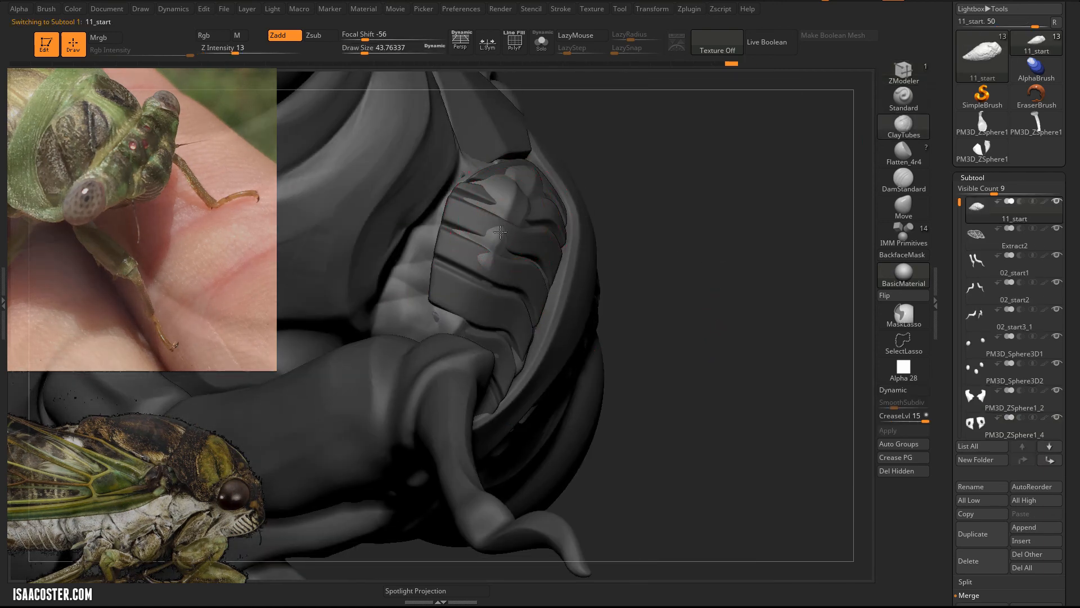
drag(497, 232, 539, 205)
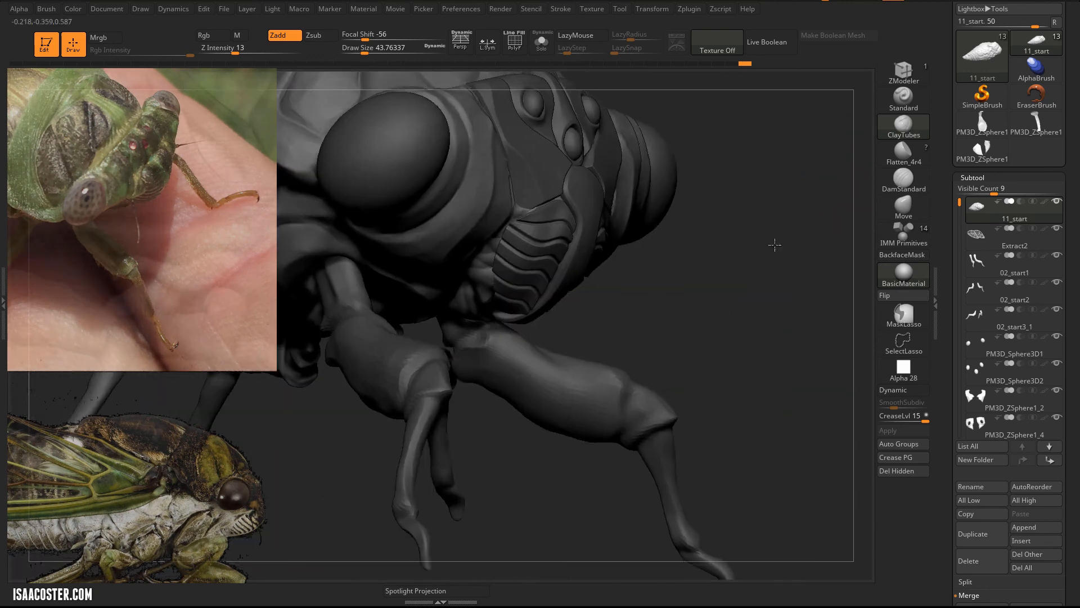
drag(774, 244, 653, 329)
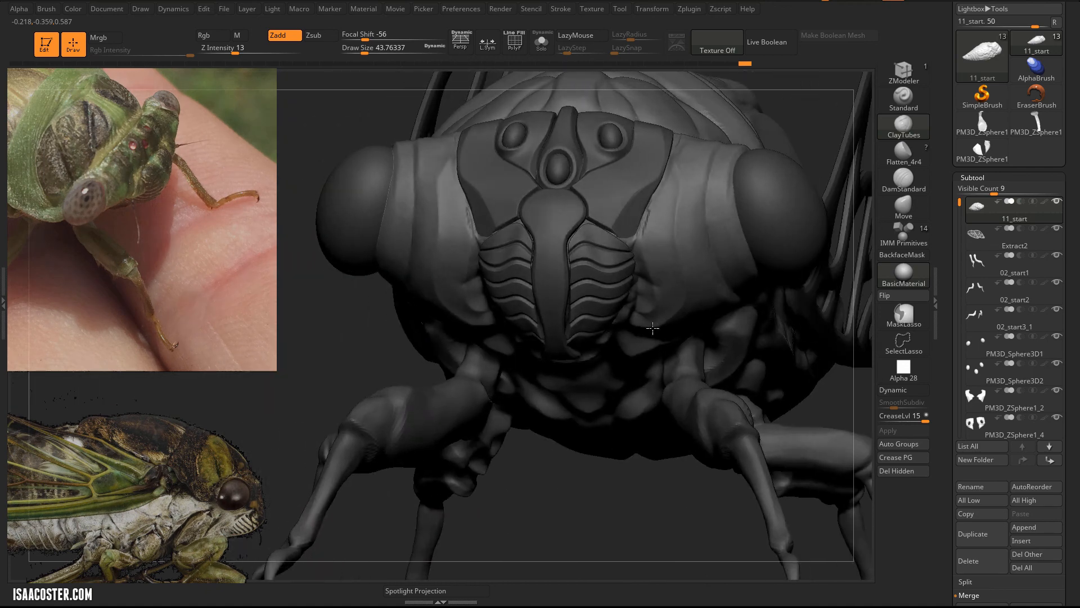
drag(653, 328, 771, 305)
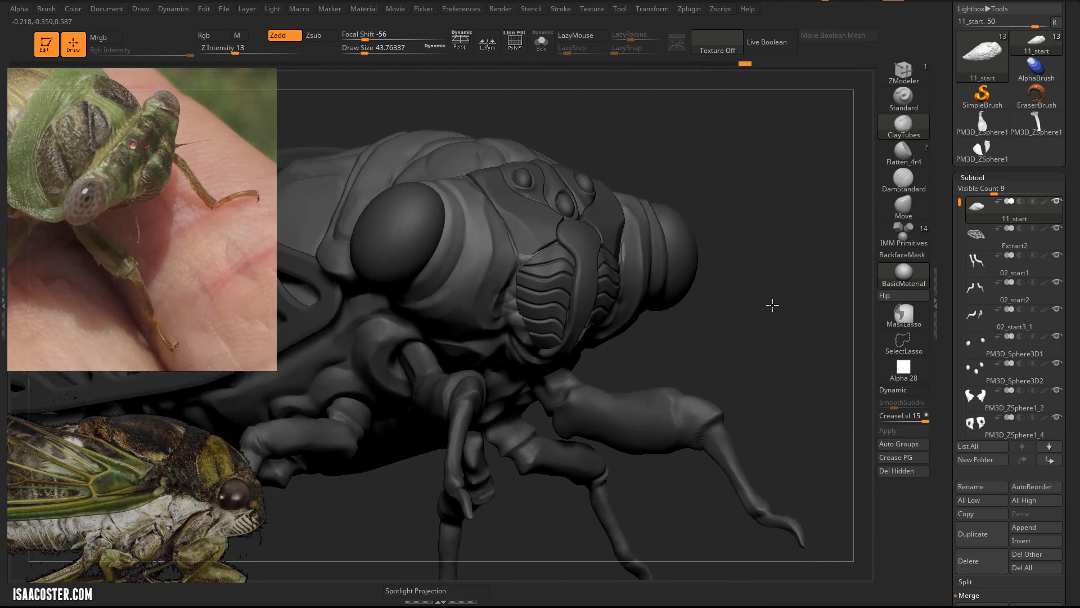